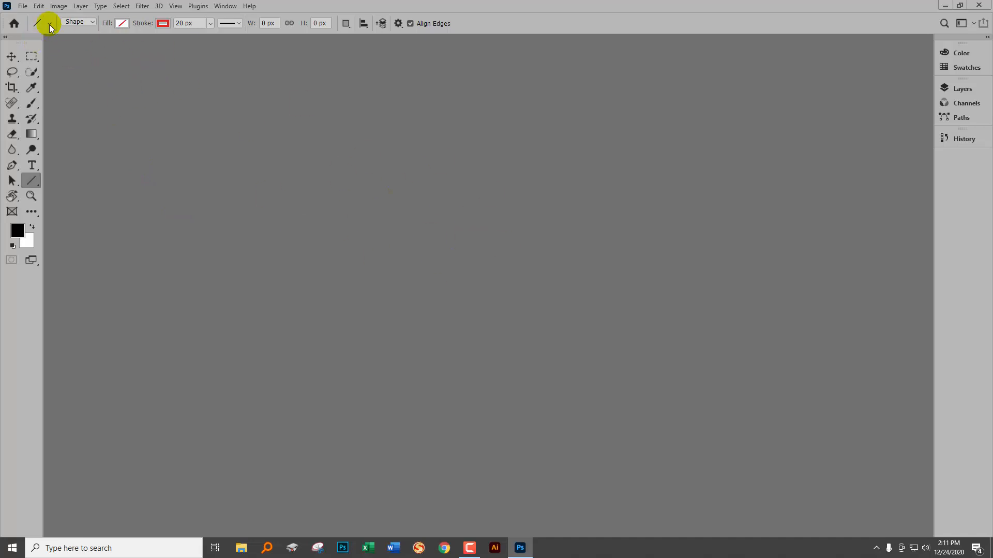
Start a new document and enter 200 px for its dimensions at 72 ppi.
left_click(22, 6)
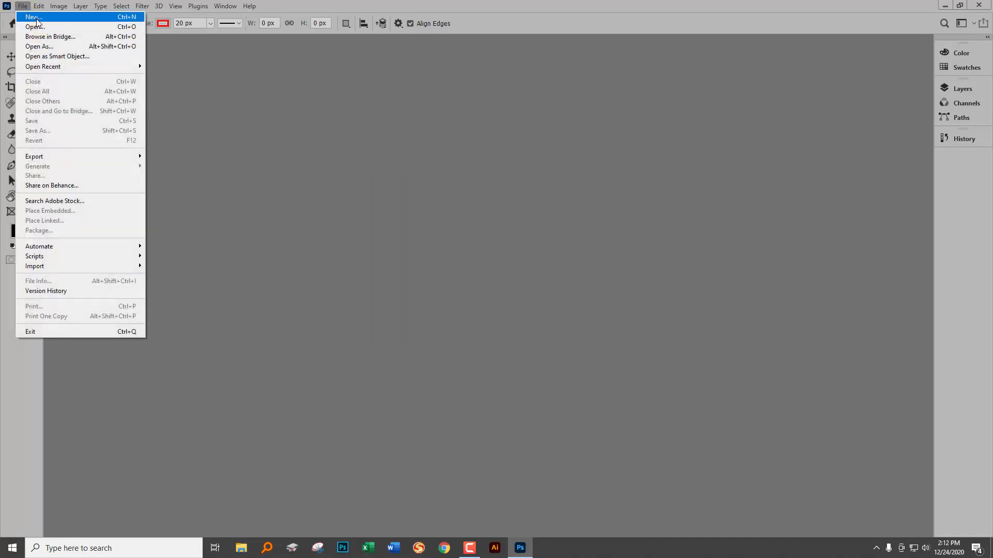
left_click(33, 18)
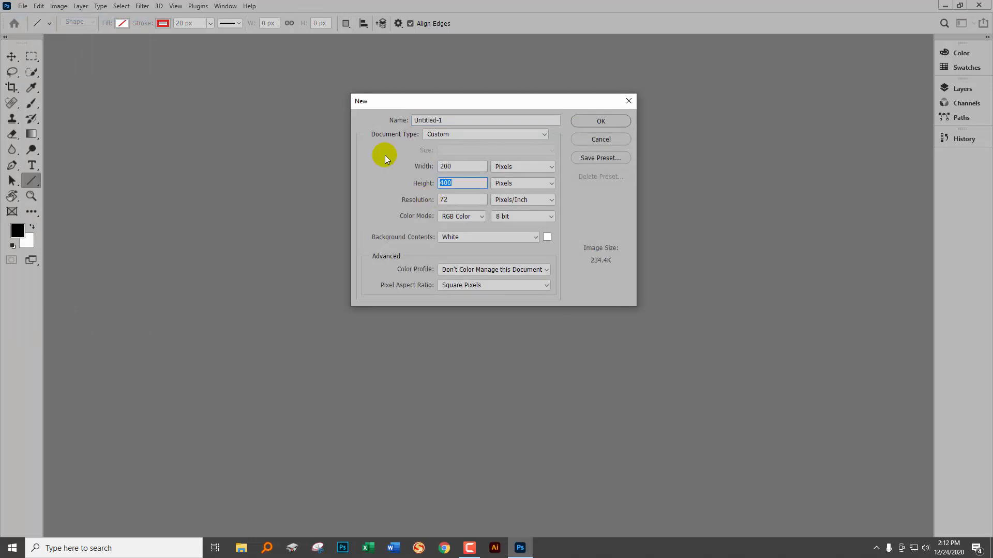
type("200")
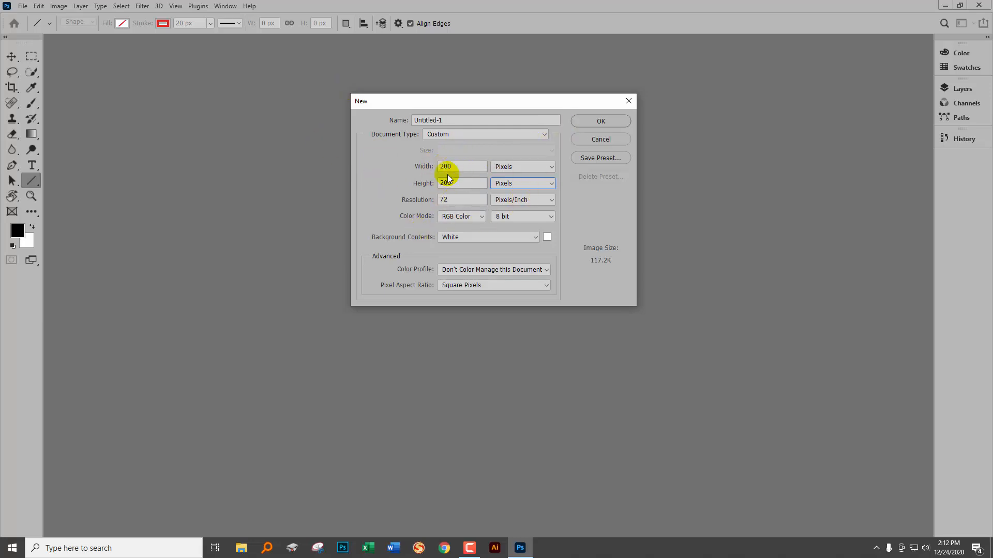
mouse_move(456, 170)
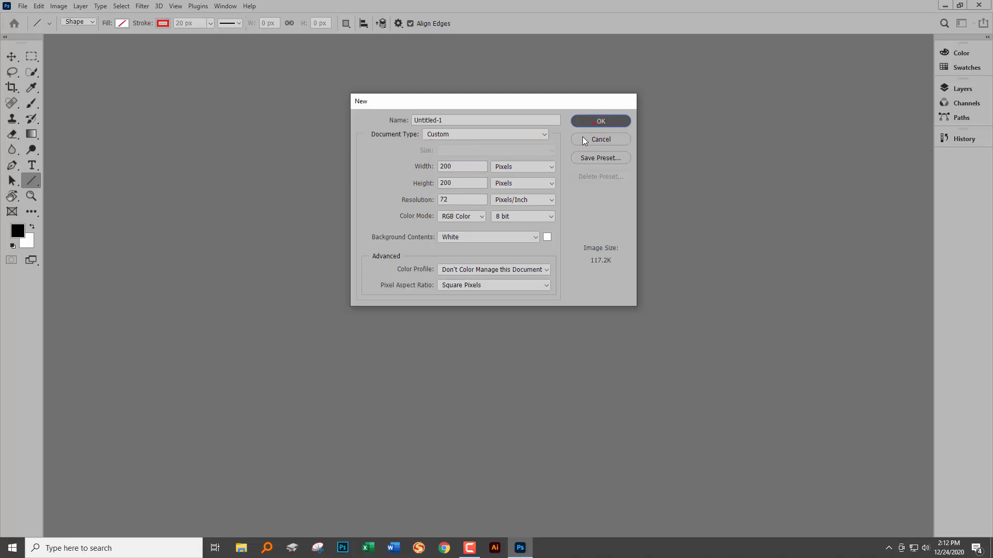
Create the 200 × 200 document, zoom in, and reselect the Line tool.
left_click(600, 121)
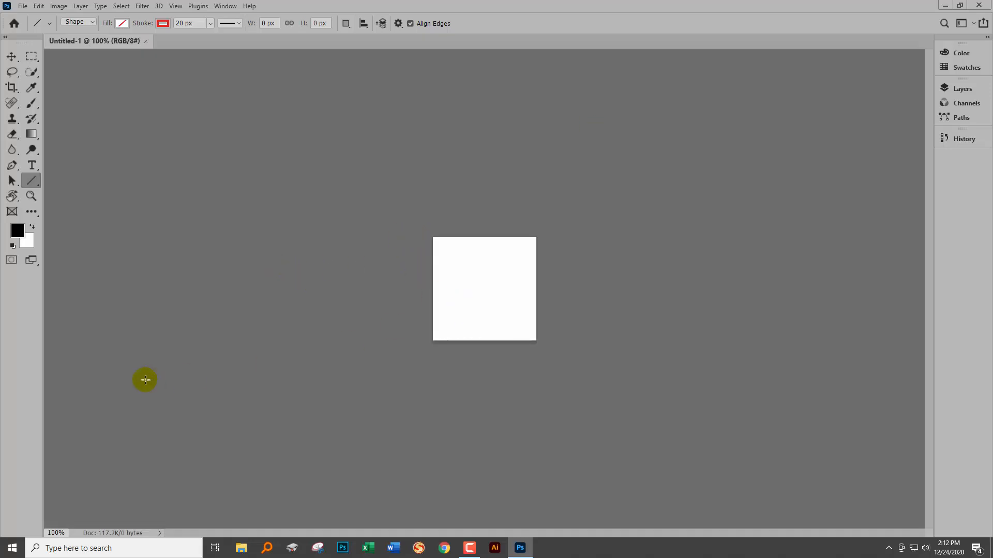
left_click(30, 196)
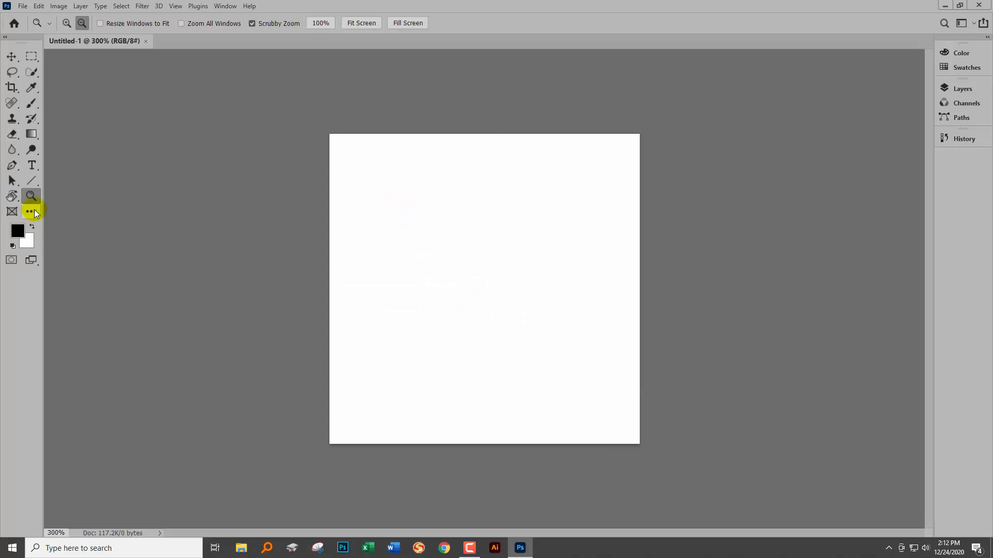
left_click(30, 180)
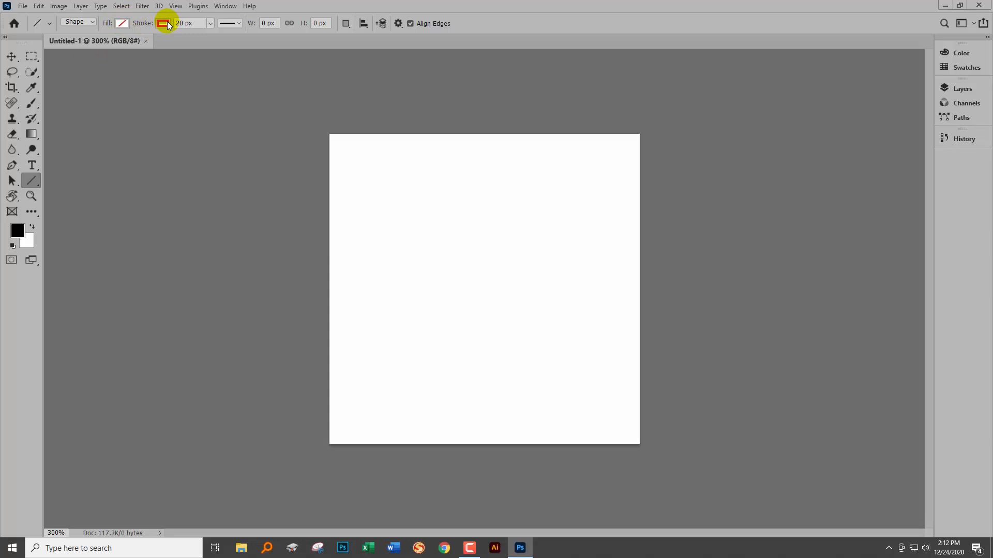
Change the line stroke colour from red to black from Recently Used Colors.
left_click(163, 24)
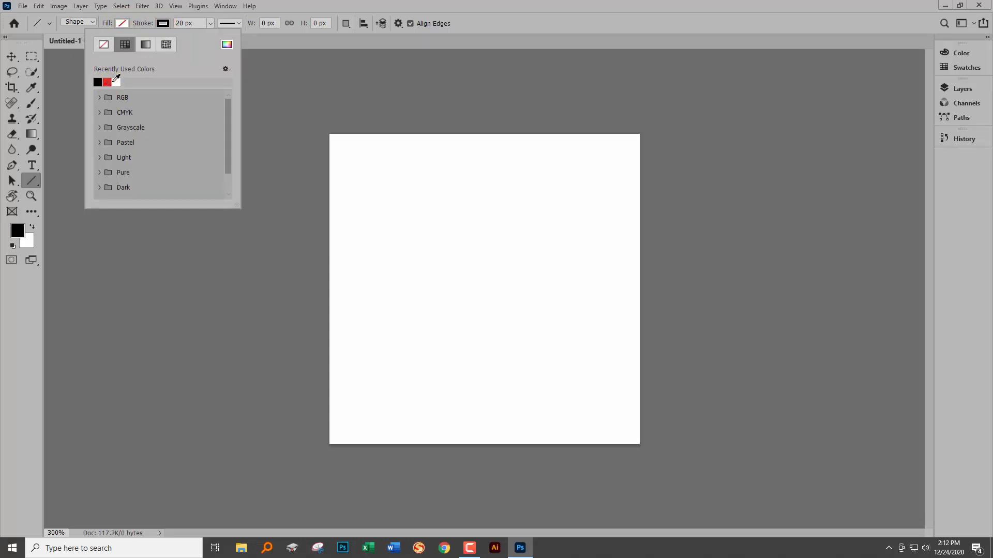
left_click(184, 24)
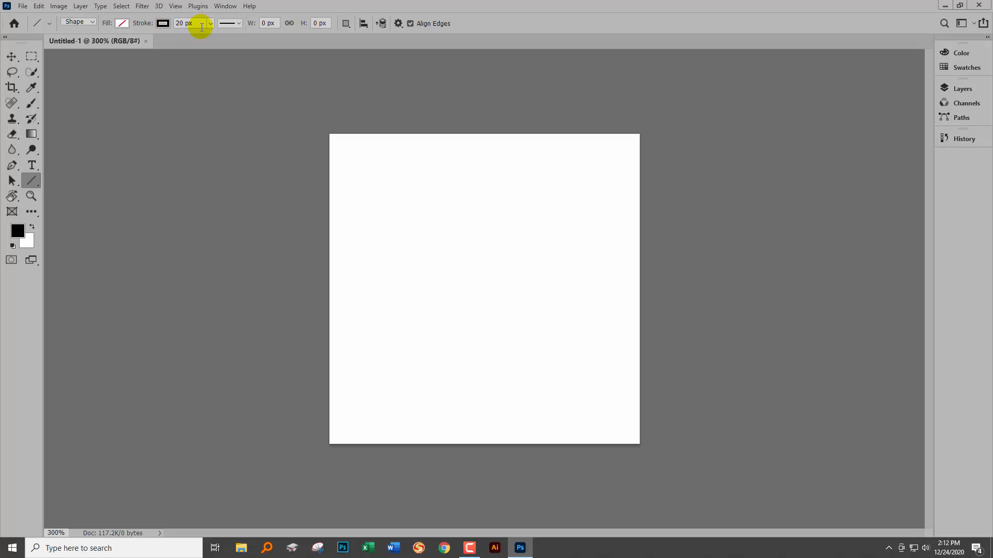
left_click(185, 24)
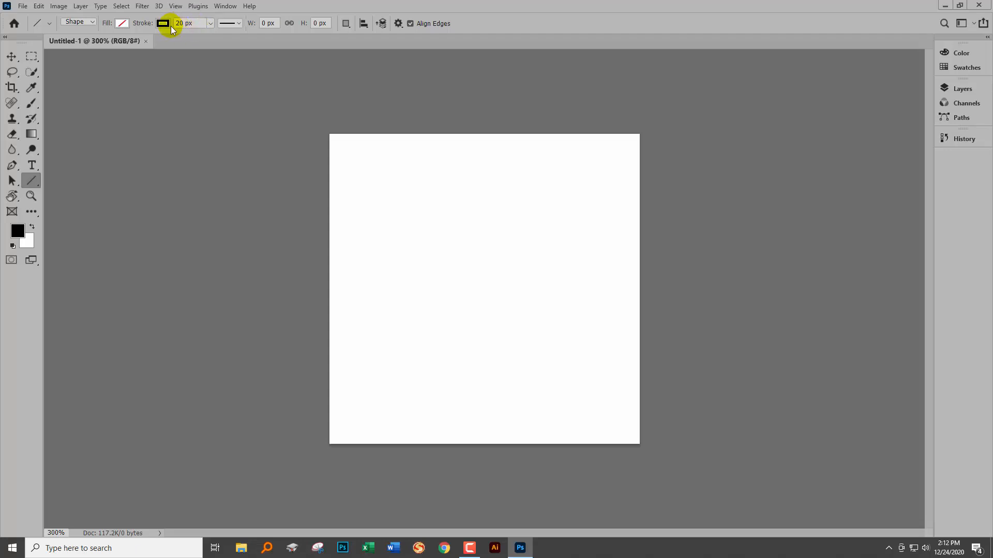
left_click(76, 24)
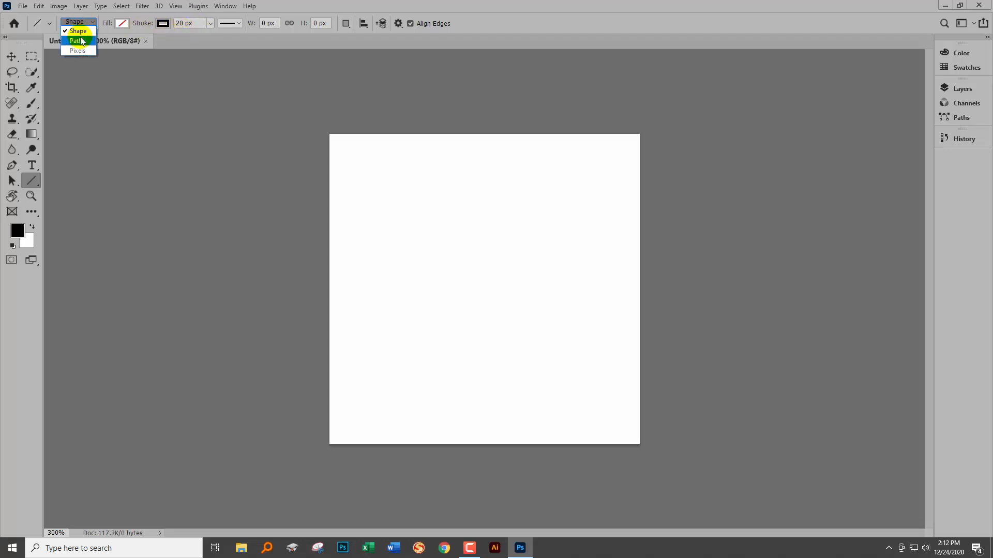
mouse_move(76, 49)
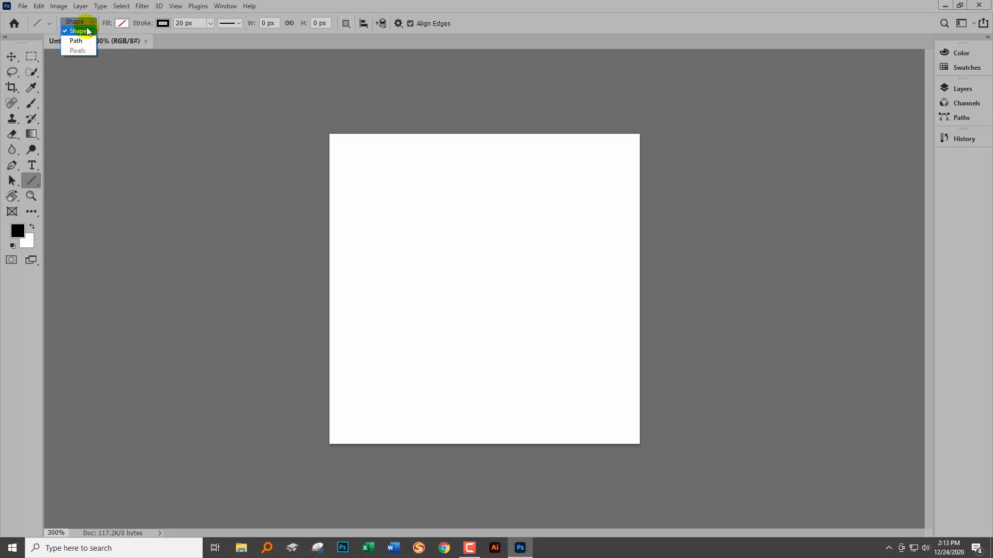
left_click(77, 31)
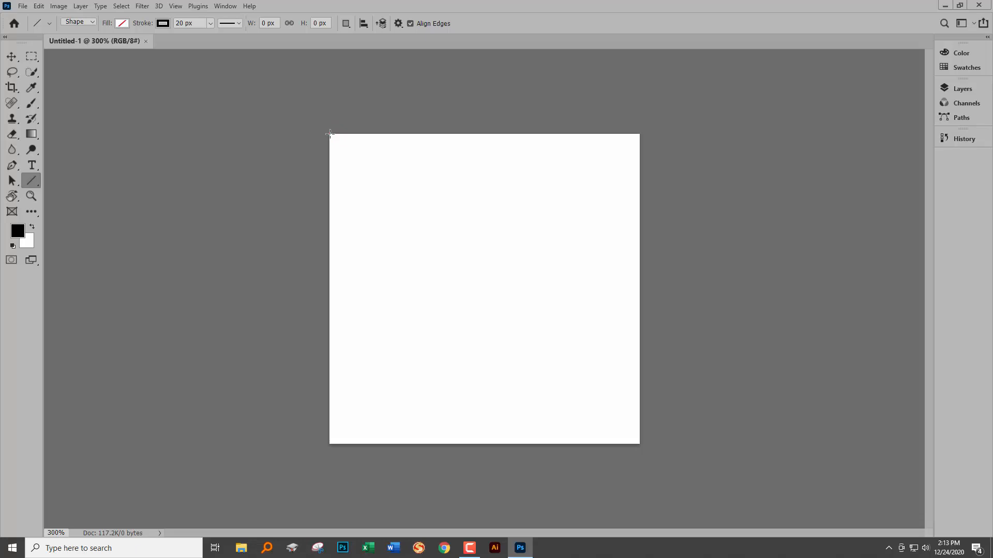
Draw a diagonal line from the canvas's top-left corner to its bottom-right corner.
left_click_drag(329, 133, 636, 438)
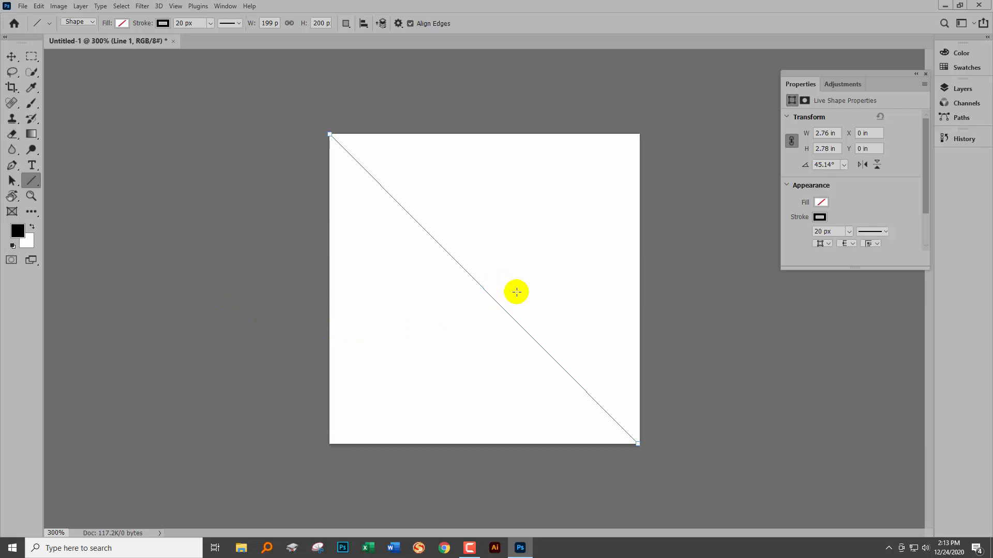
mouse_move(516, 298)
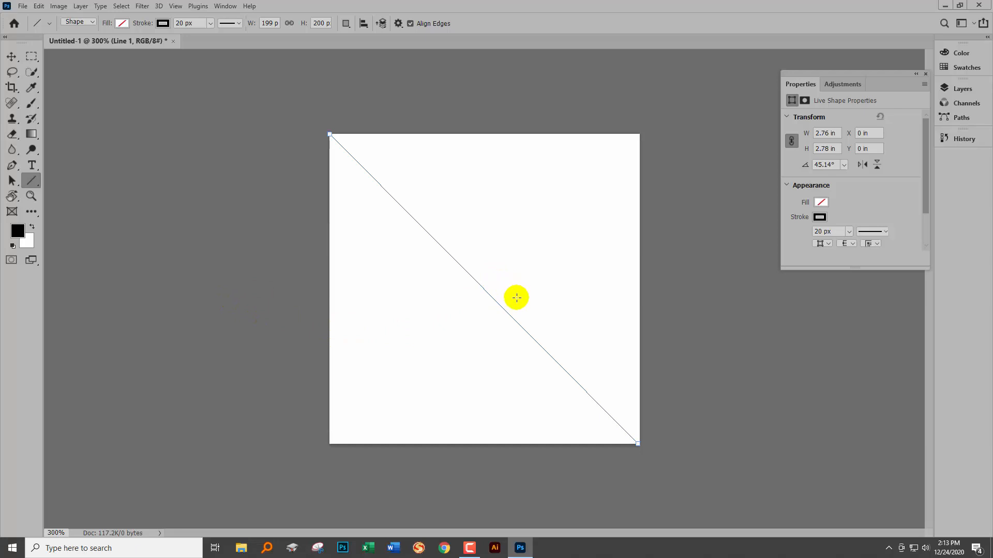
mouse_move(520, 291)
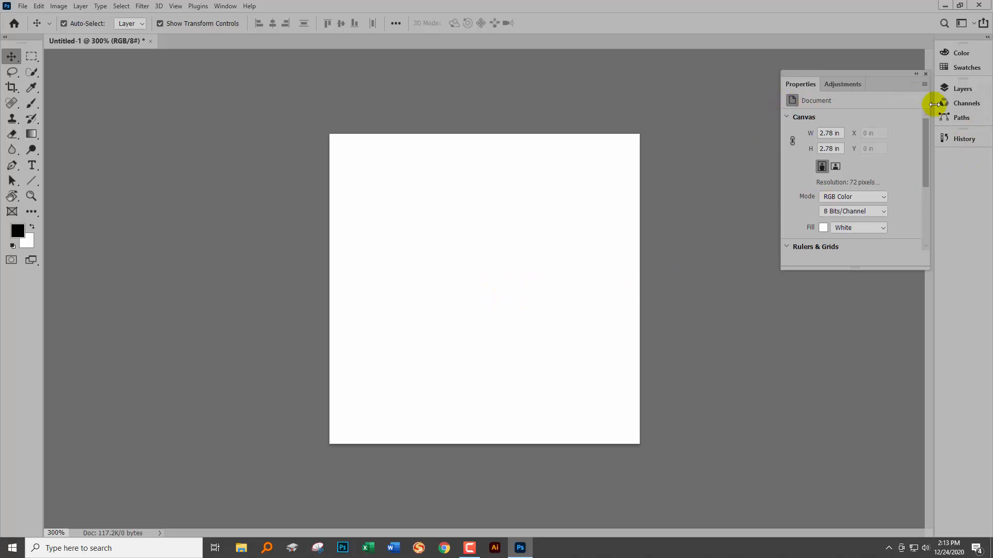
Show the Layers panel, select the Line 1 layer, and rearrange the panels.
left_click(963, 89)
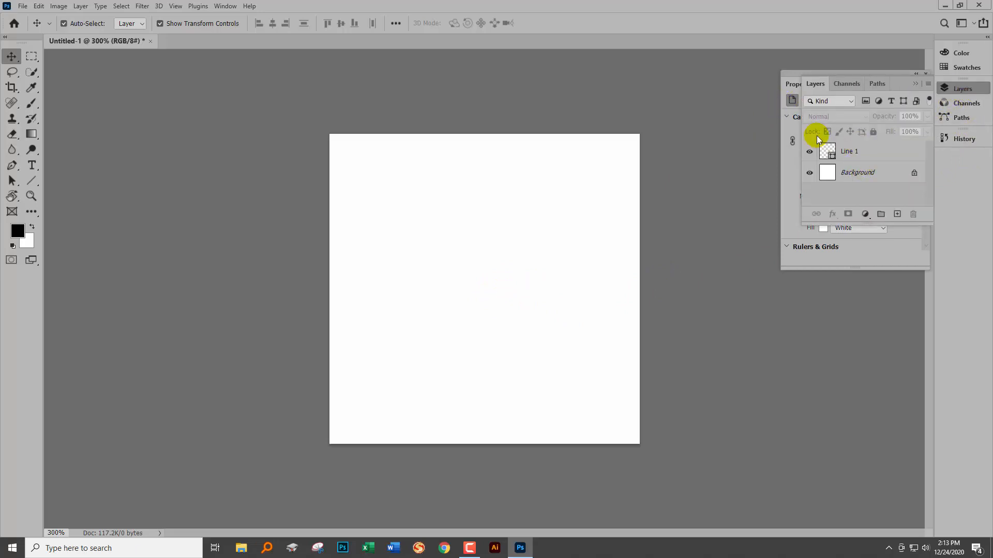
left_click(849, 151)
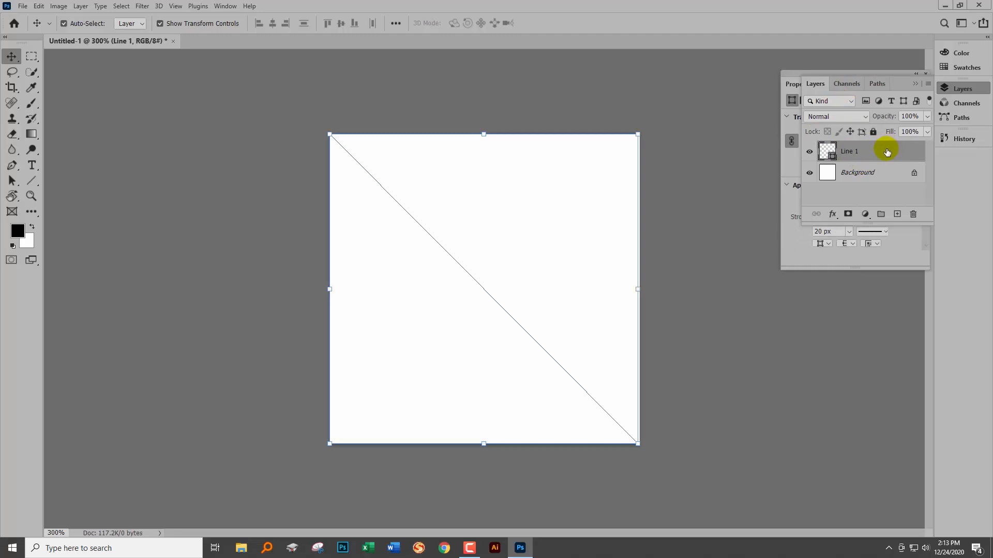
left_click(794, 84)
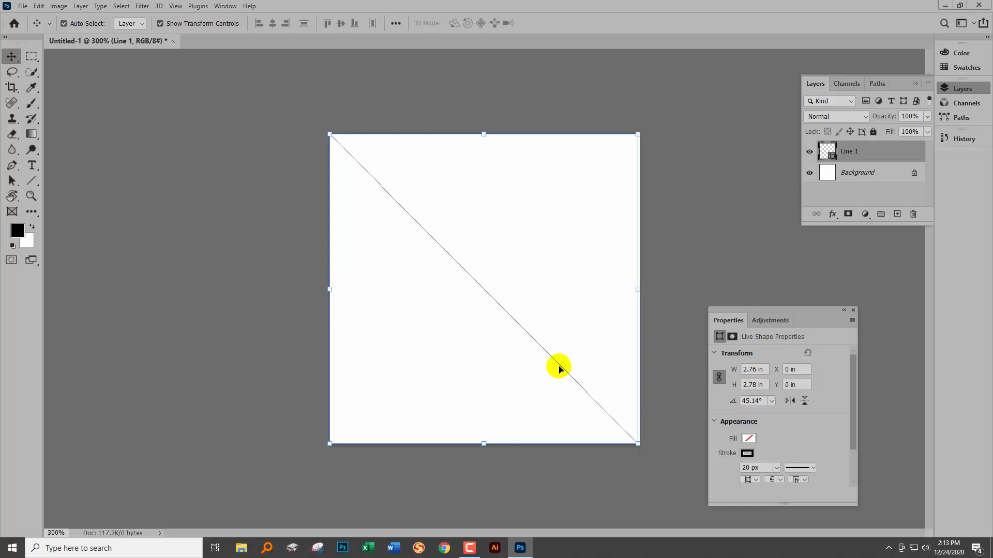
mouse_move(548, 332)
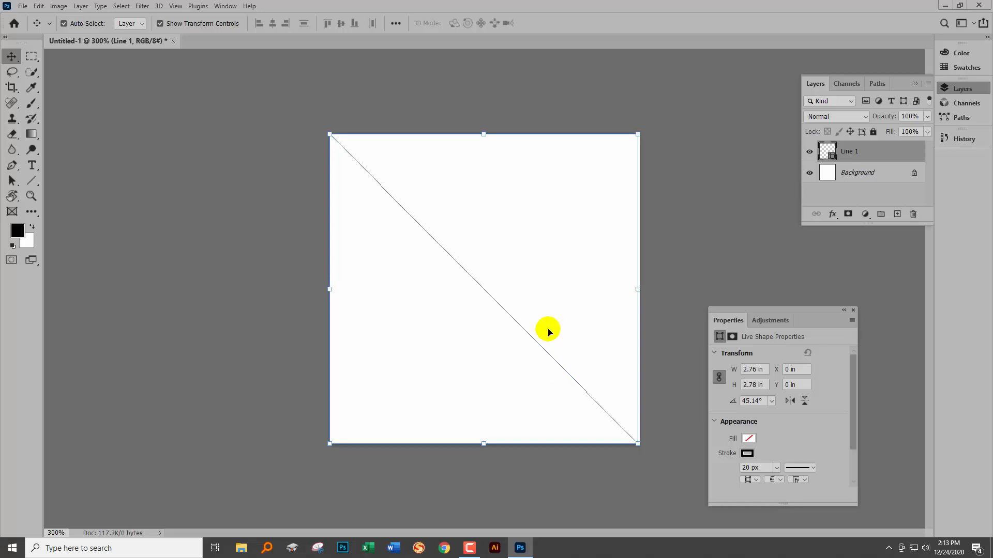
mouse_move(495, 304)
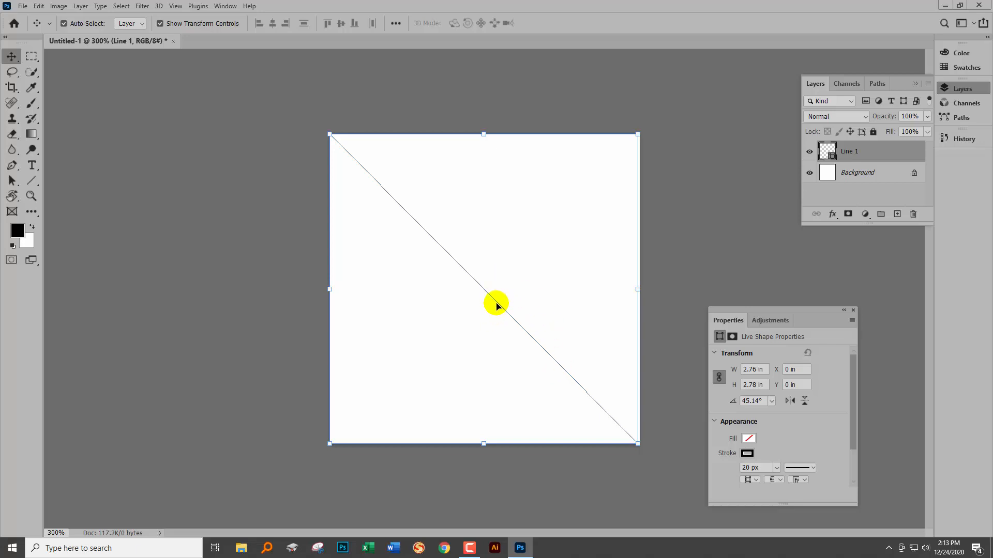
mouse_move(495, 311)
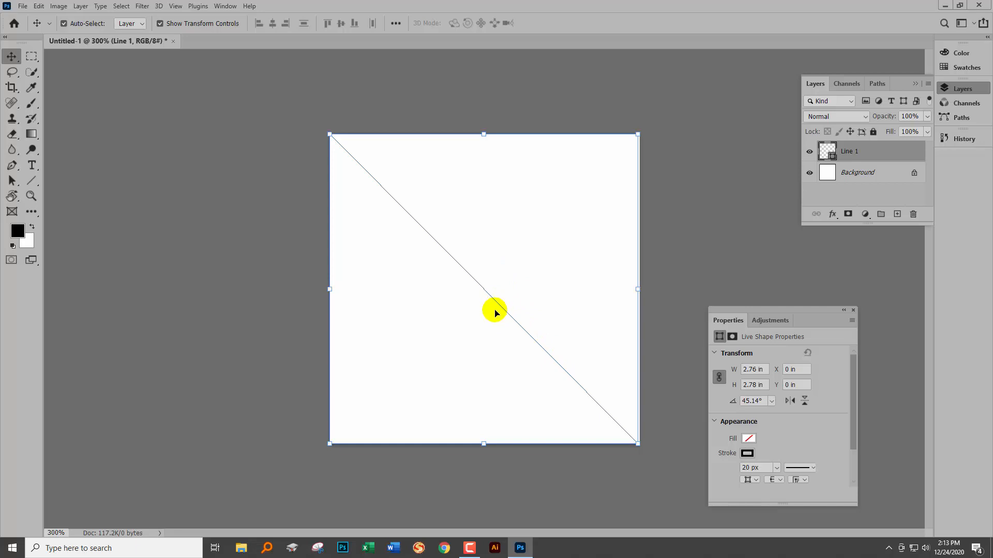
mouse_move(484, 297)
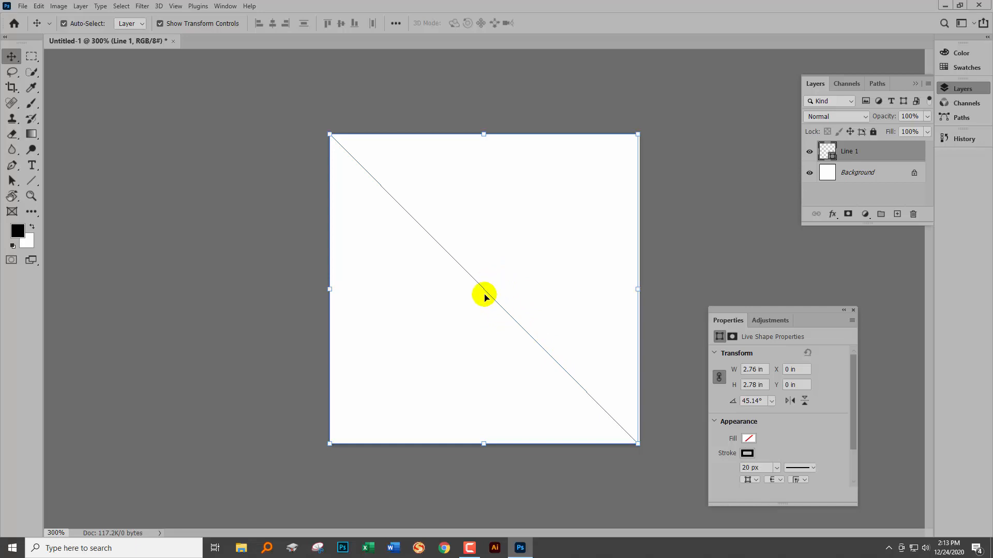
mouse_move(457, 318)
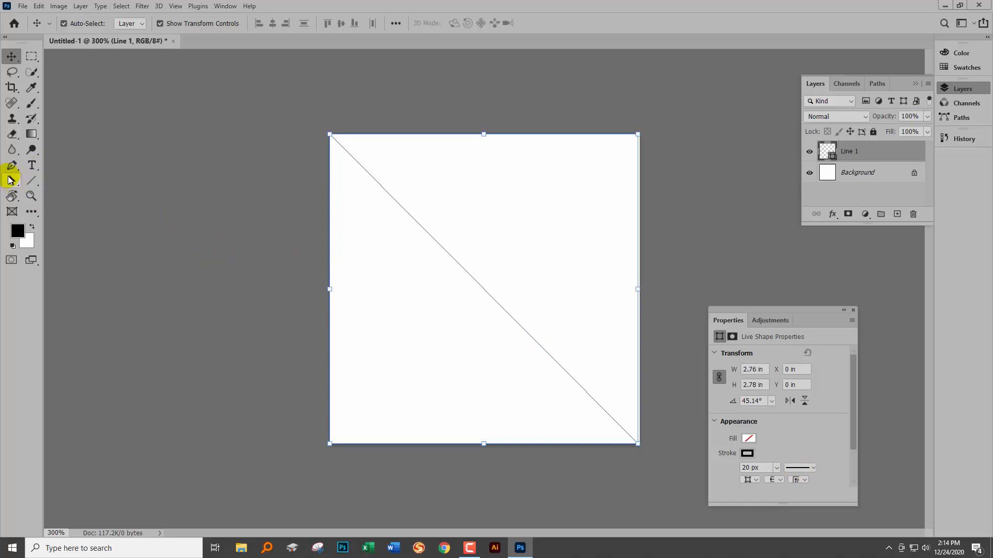
Align the stroke so the full 20 px band shows and set the line angle to 45°.
left_click(11, 180)
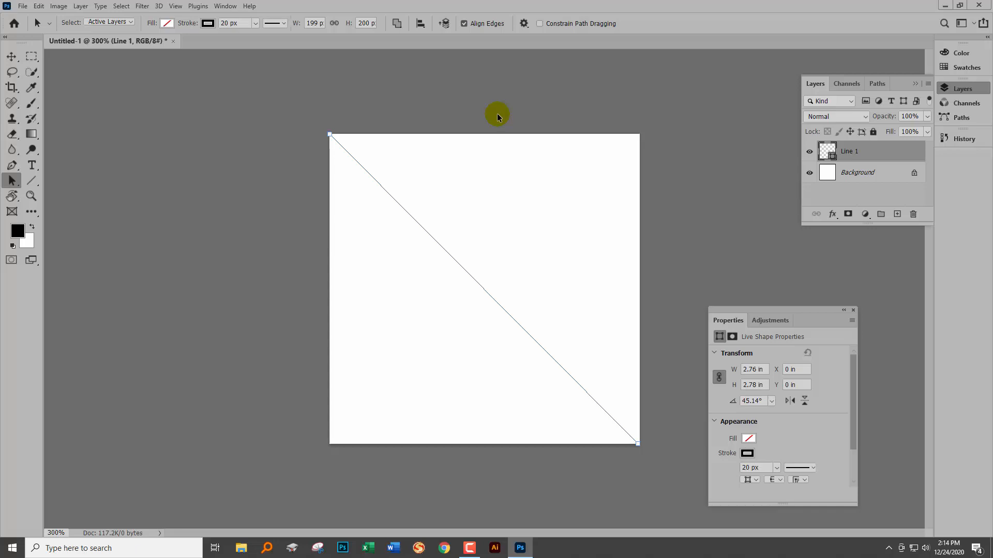
mouse_move(882, 247)
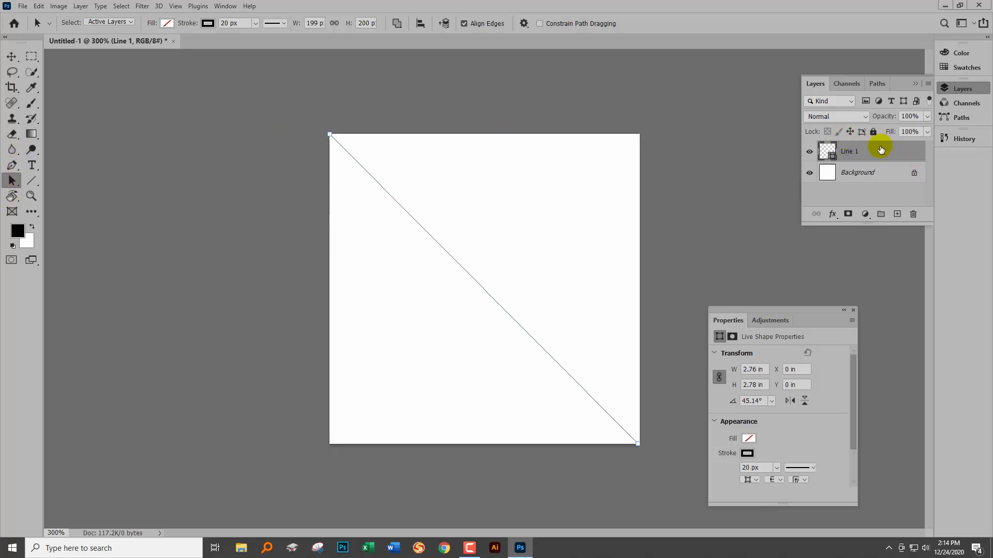
mouse_move(290, 33)
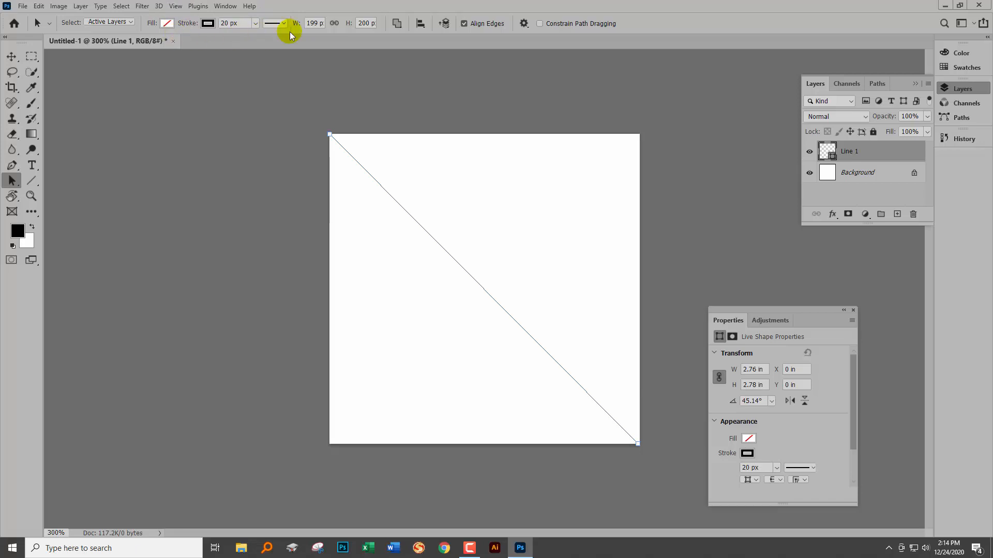
mouse_move(277, 27)
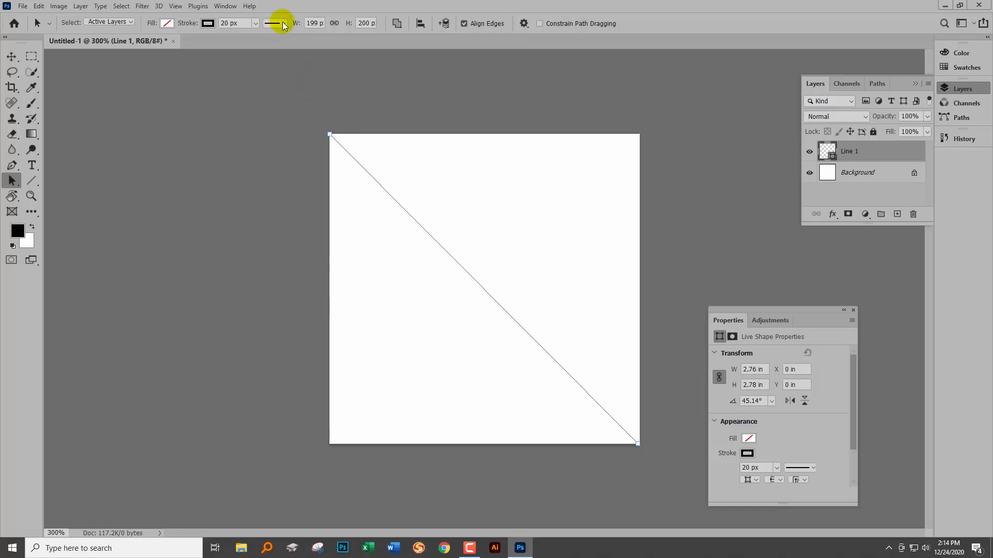
left_click(273, 23)
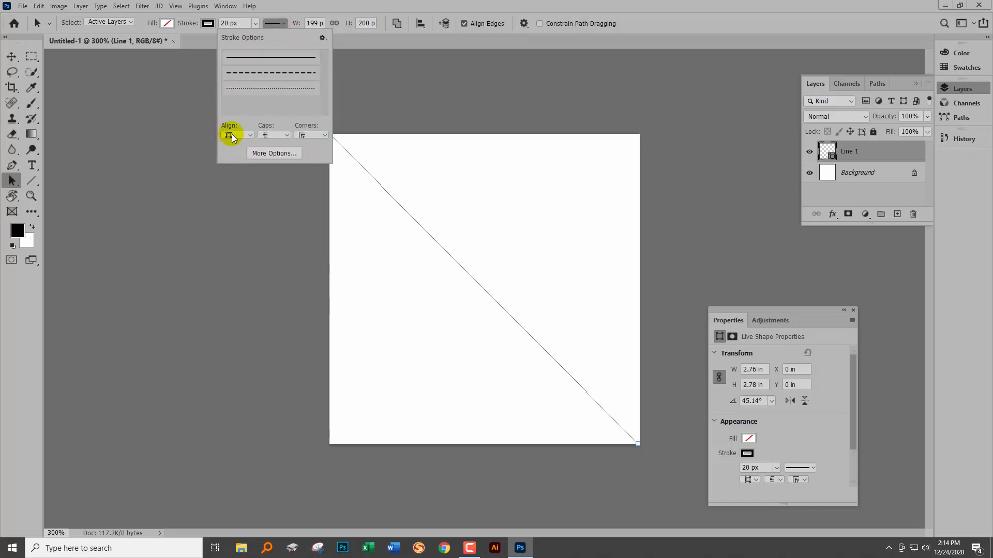
left_click(237, 134)
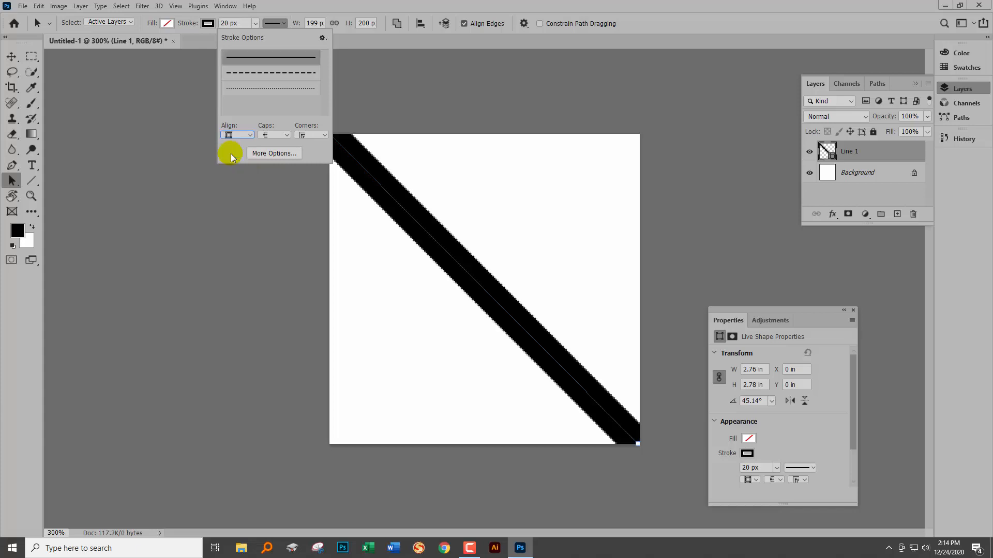
mouse_move(641, 46)
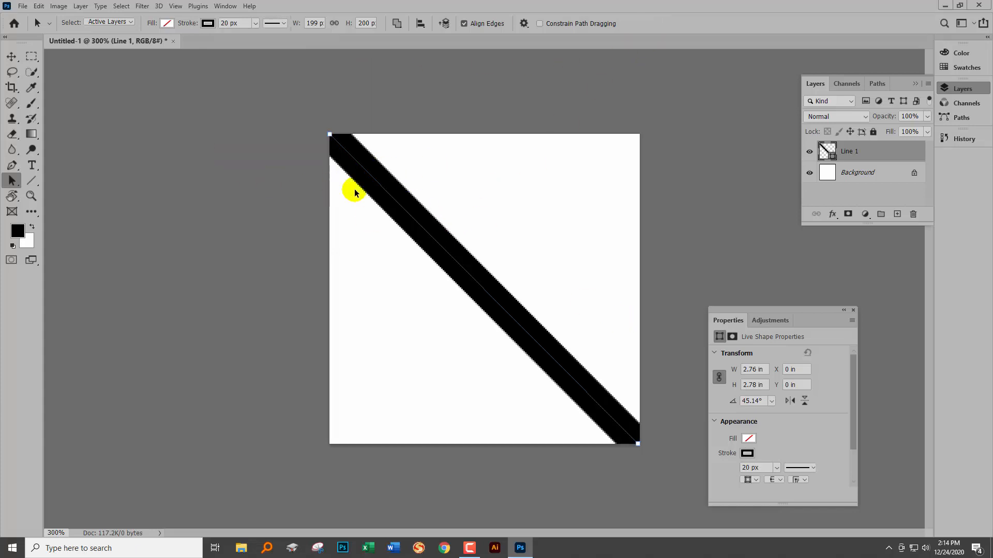
mouse_move(674, 397)
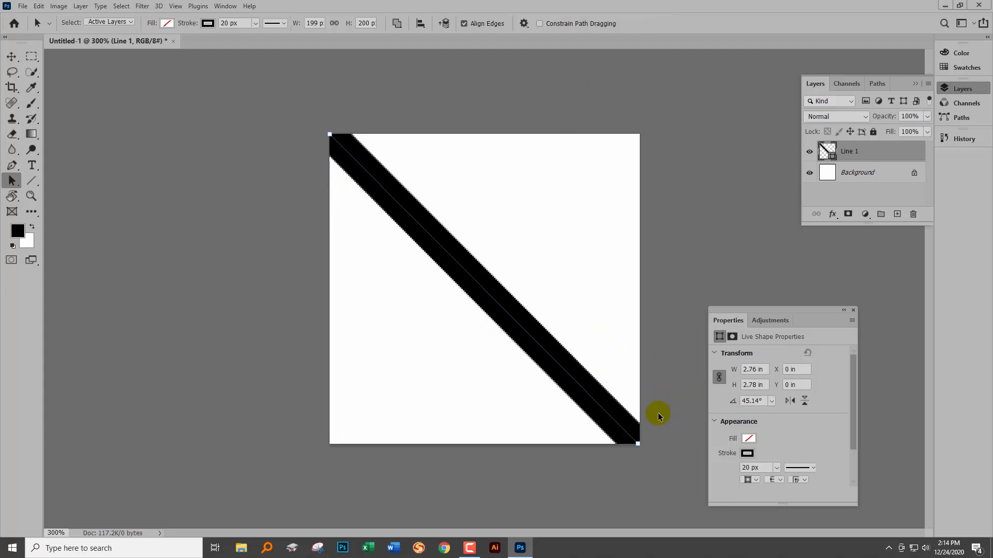
mouse_move(782, 417)
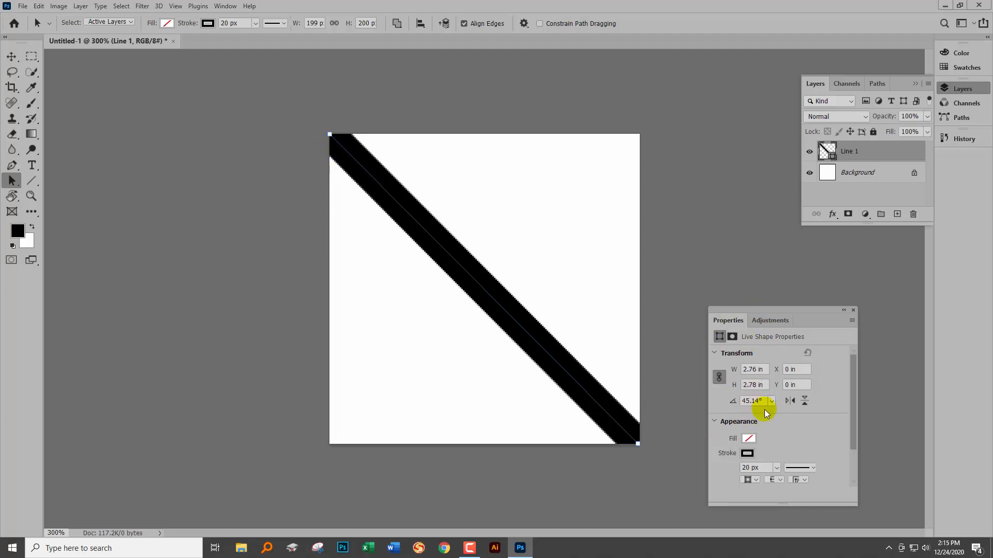
left_click(754, 400)
type("45")
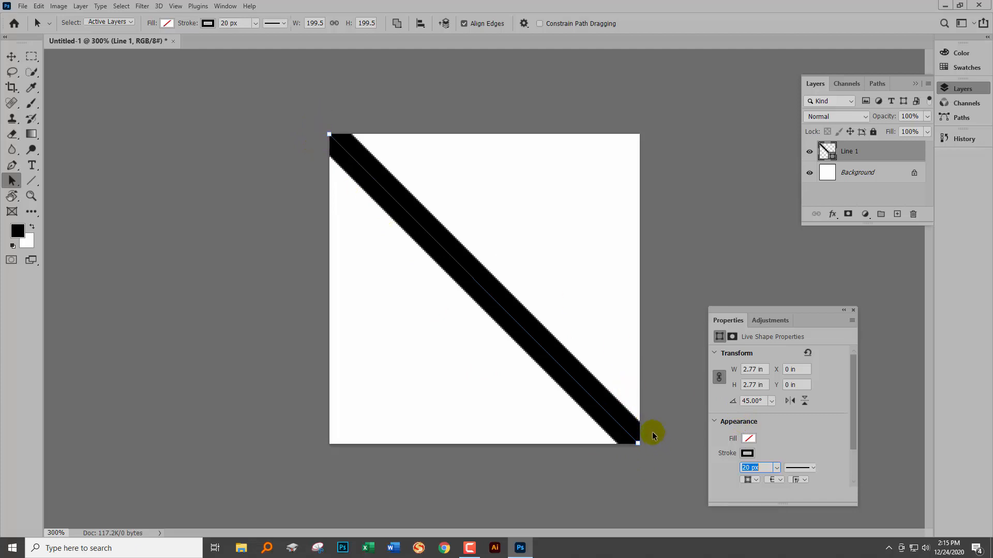
mouse_move(645, 420)
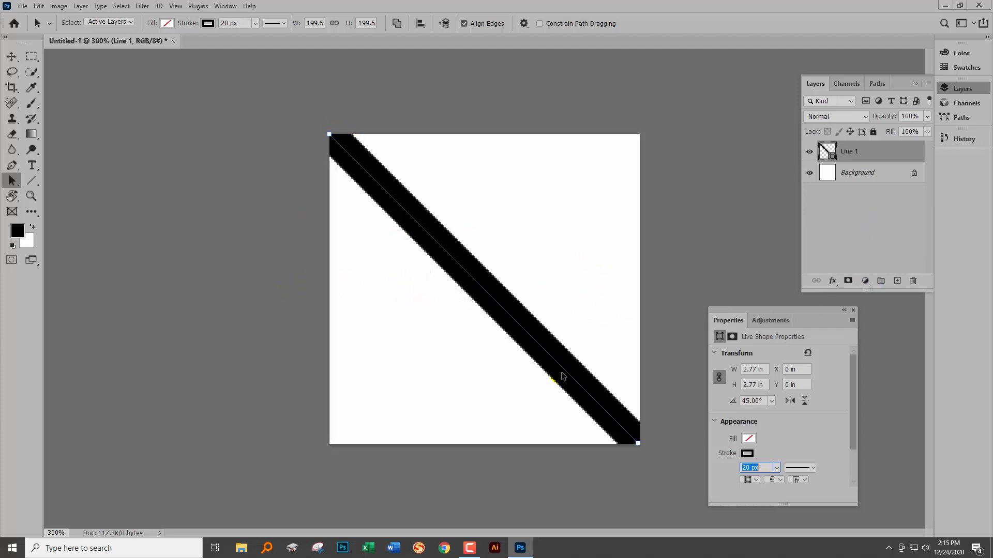
mouse_move(685, 83)
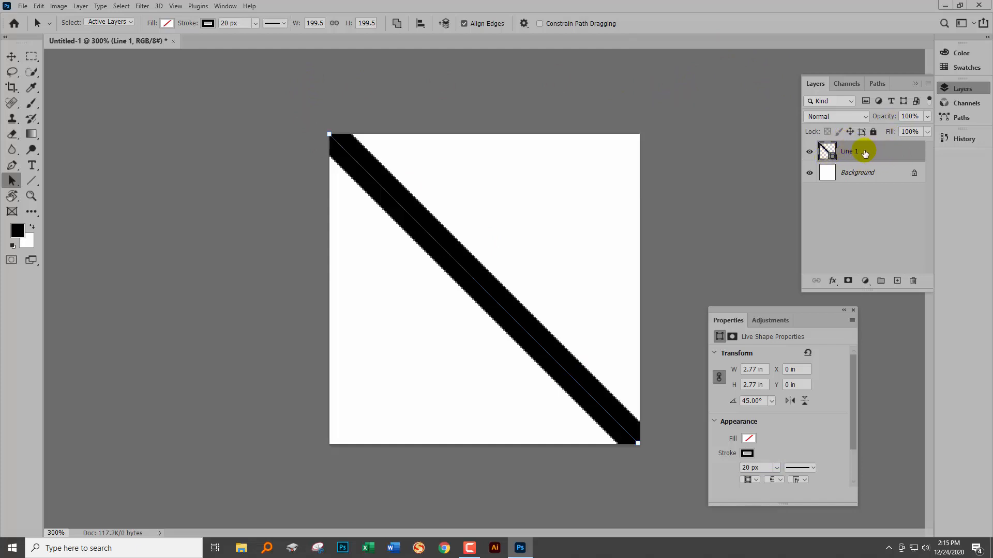
mouse_move(873, 151)
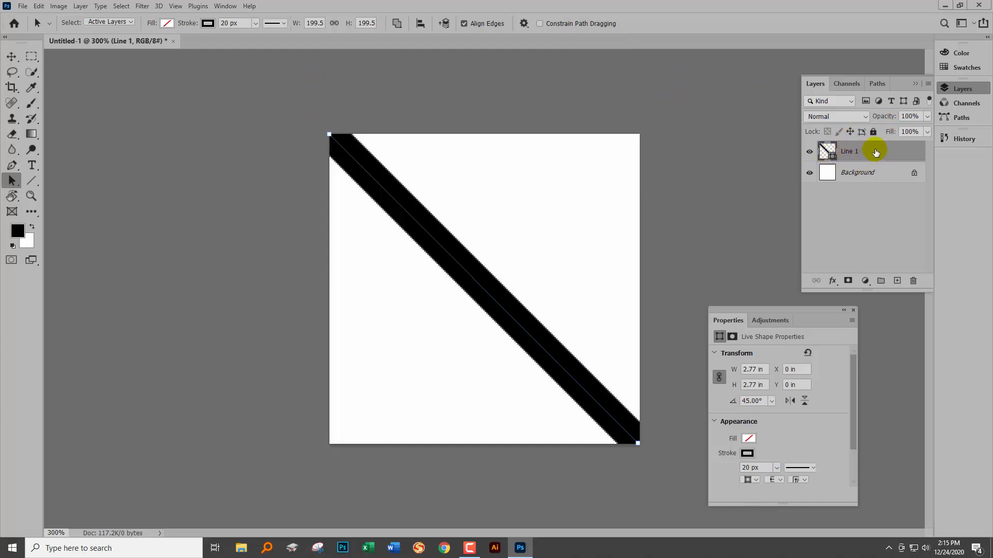
Rasterize the Line 1 layer, then reselect the Line tool in Shape mode.
right_click(848, 151)
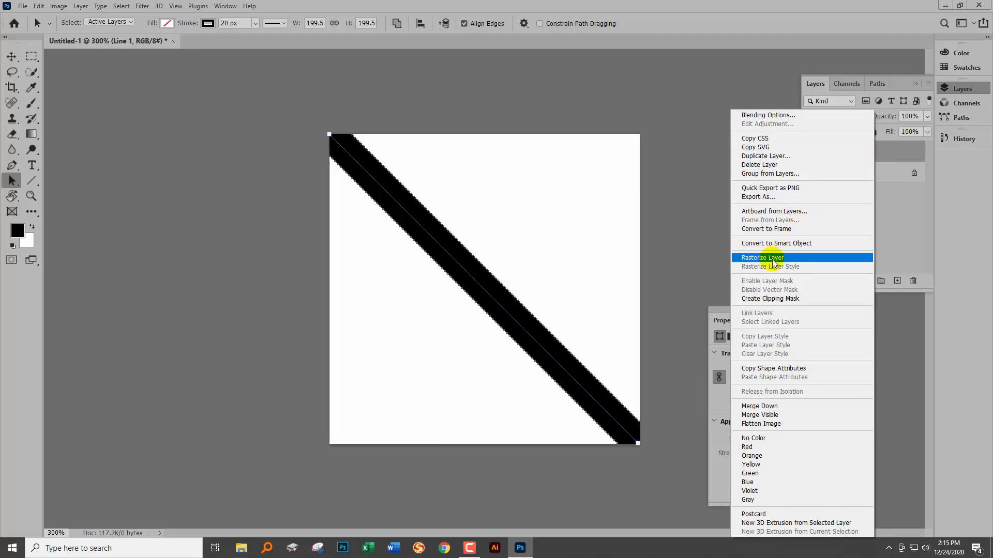
left_click(761, 257)
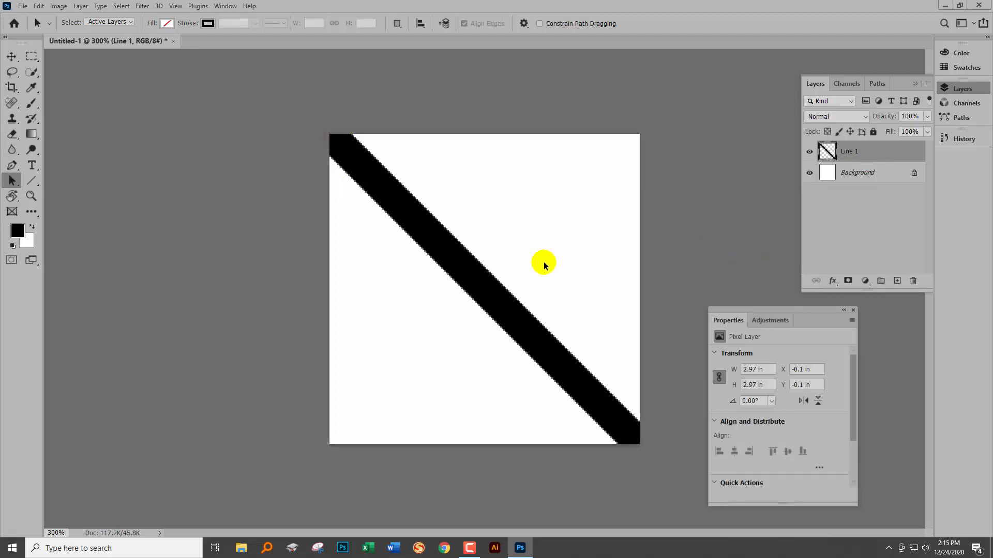
mouse_move(638, 413)
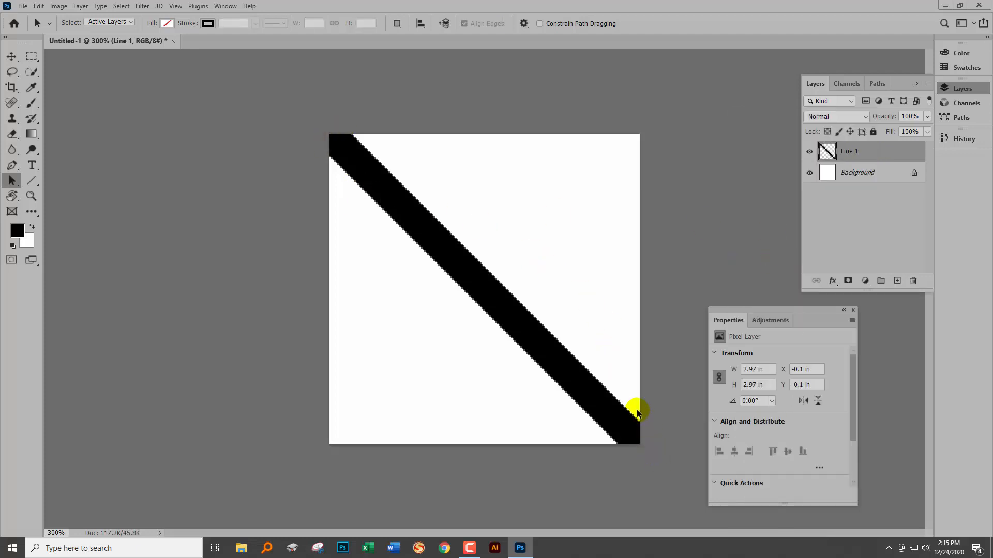
mouse_move(641, 416)
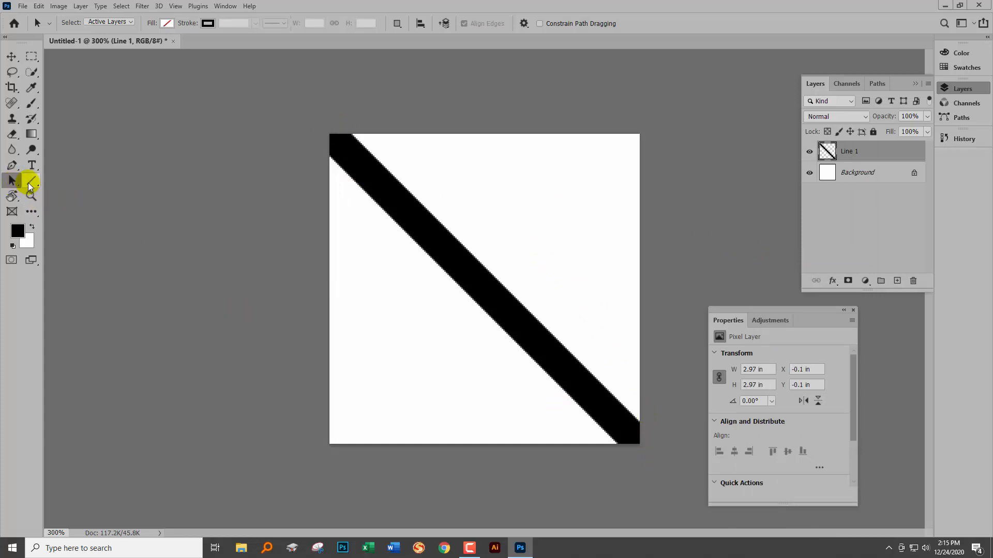
left_click(30, 180)
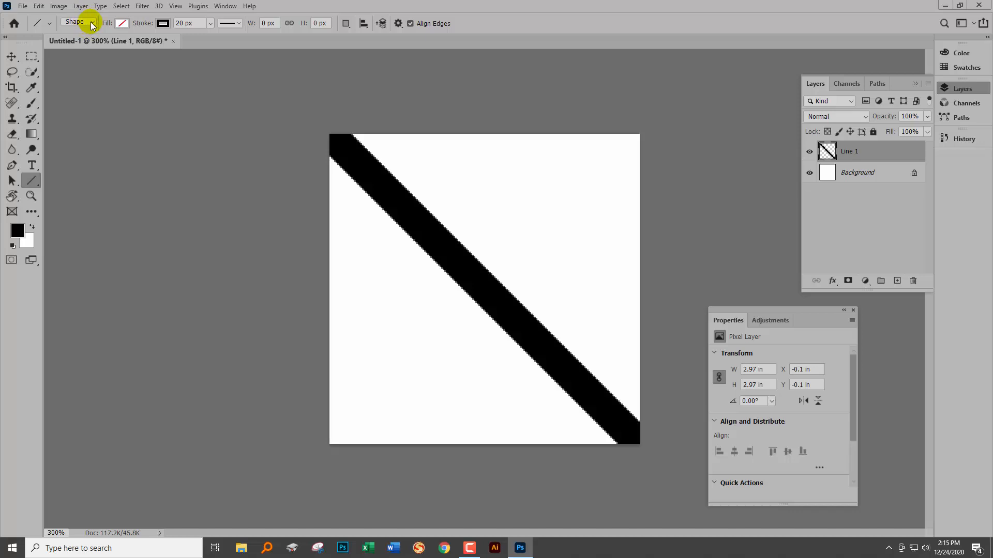
left_click(87, 23)
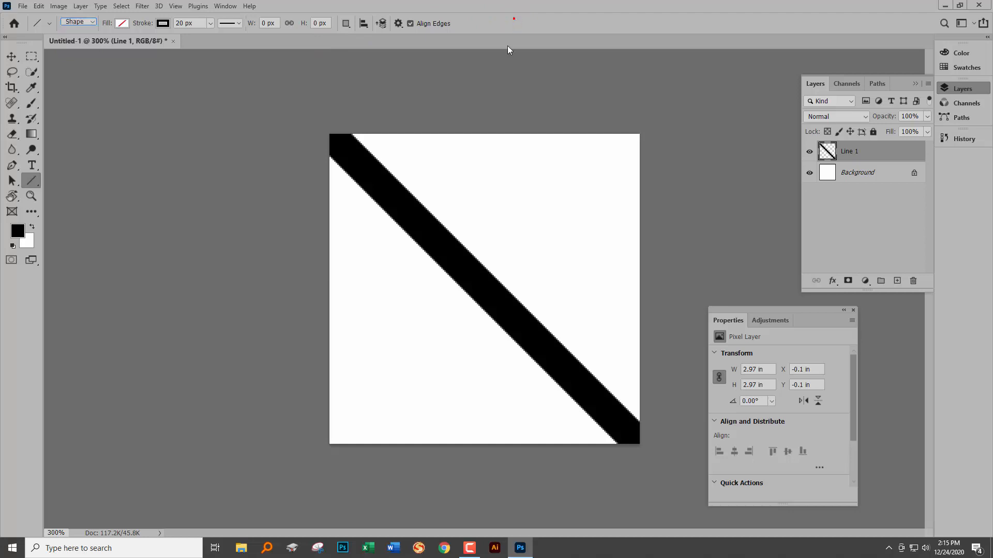
mouse_move(334, 111)
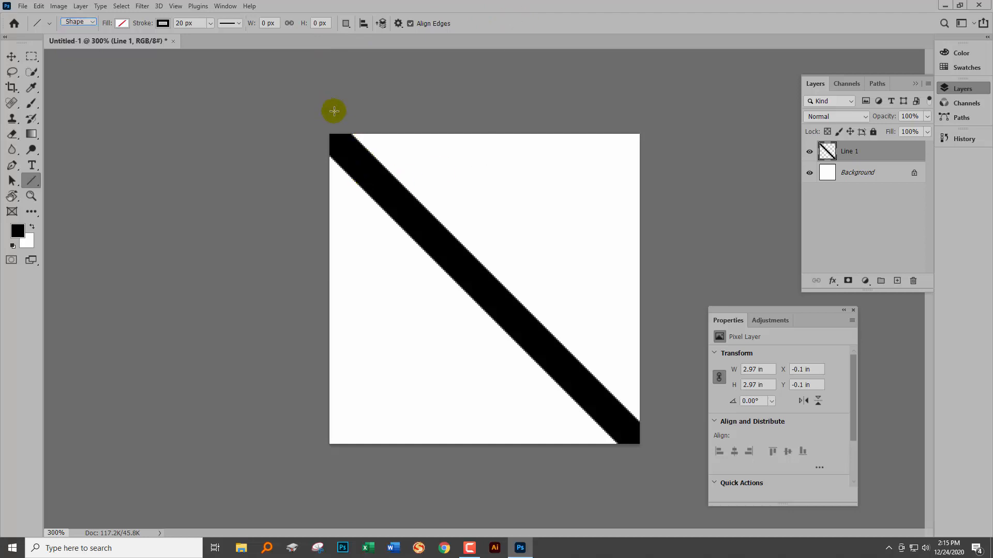
mouse_move(324, 119)
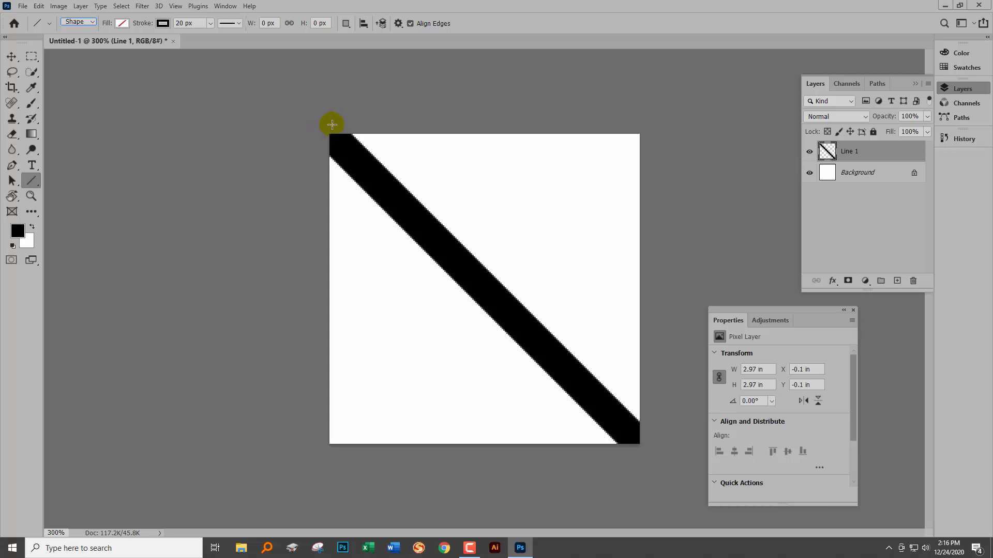
mouse_move(667, 443)
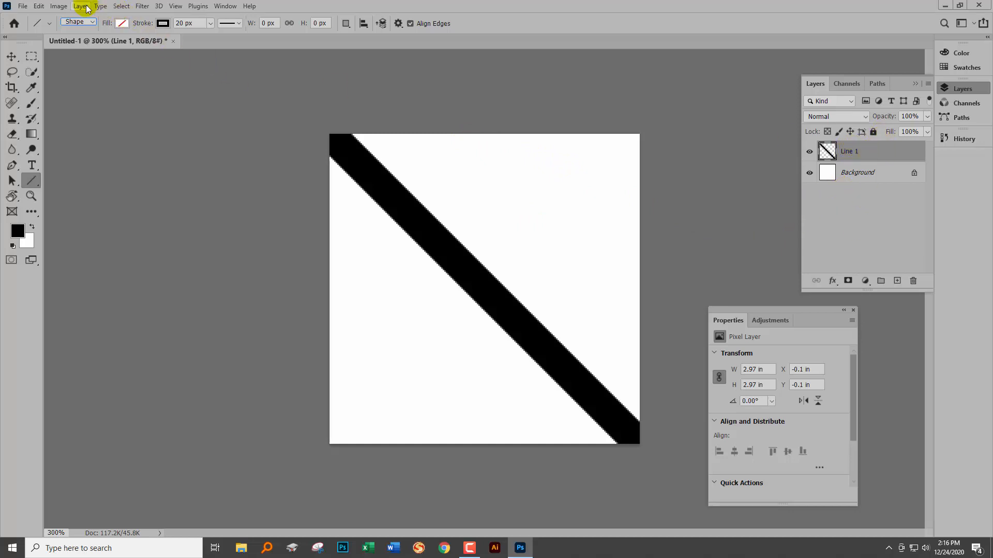
Duplicate the Line 1 layer via the Layer menu to create Line 1 copy.
left_click(81, 6)
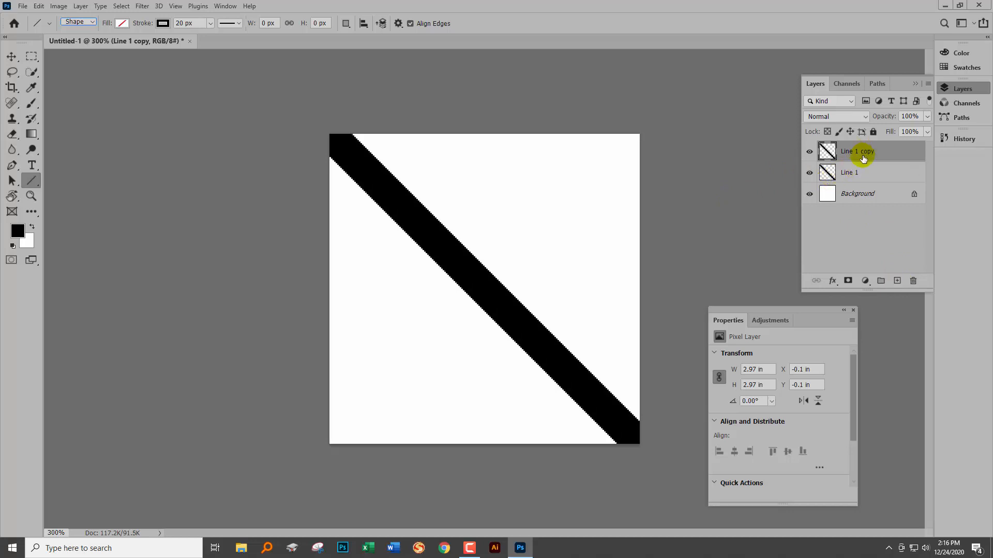
mouse_move(862, 157)
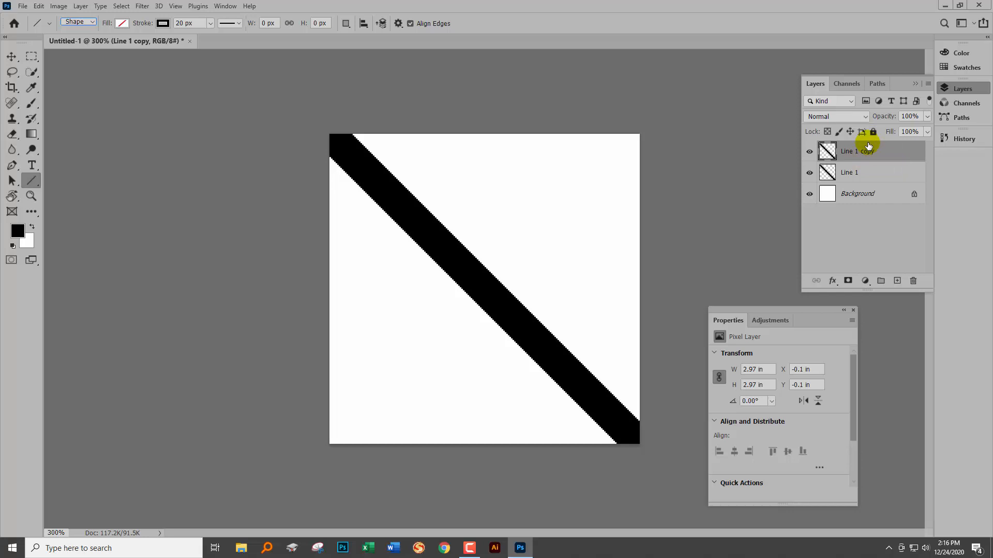
mouse_move(836, 144)
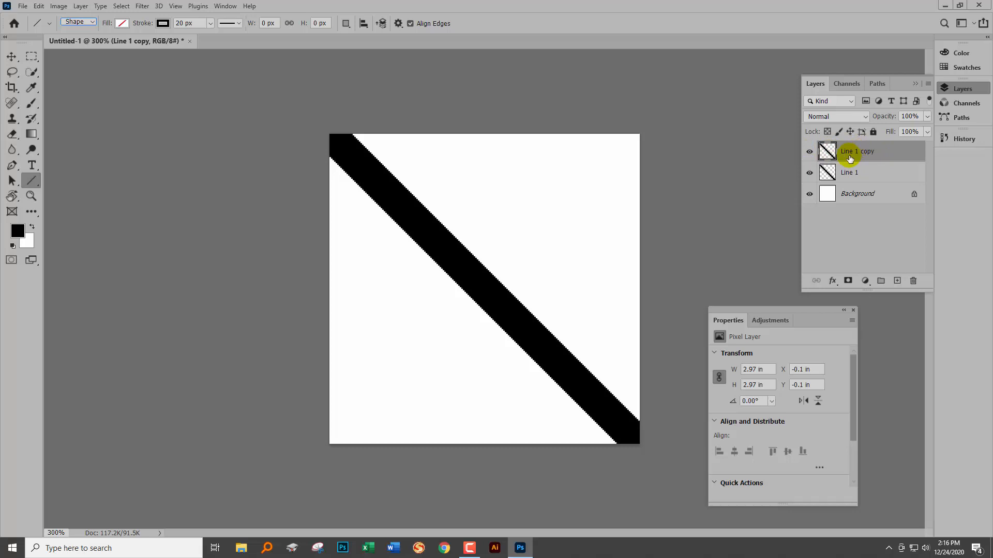
mouse_move(849, 143)
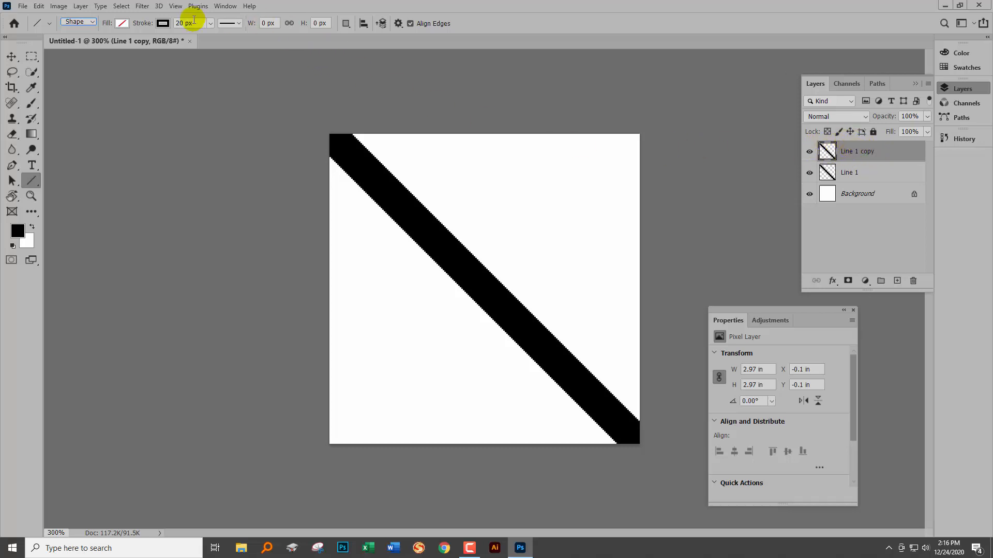
left_click(142, 6)
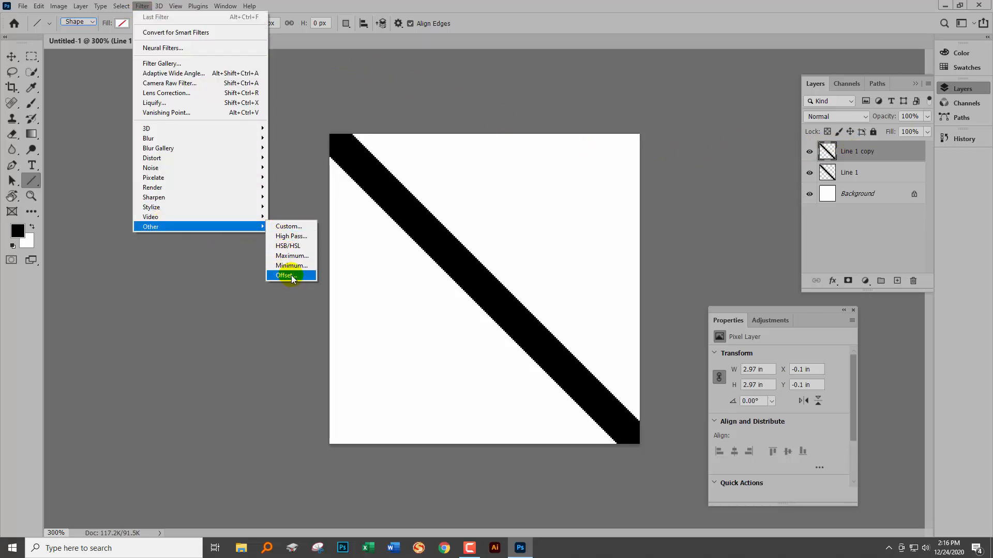
left_click(285, 275)
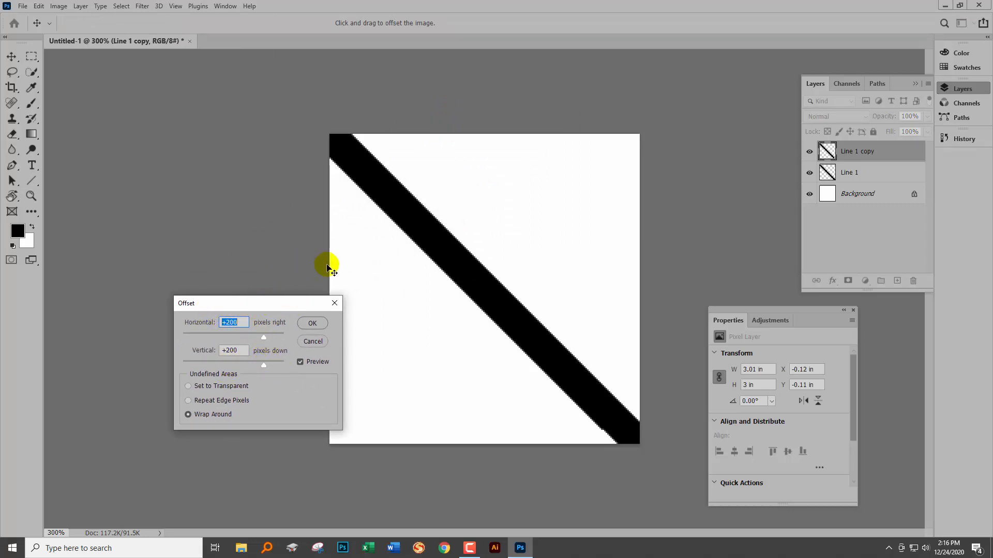
mouse_move(308, 379)
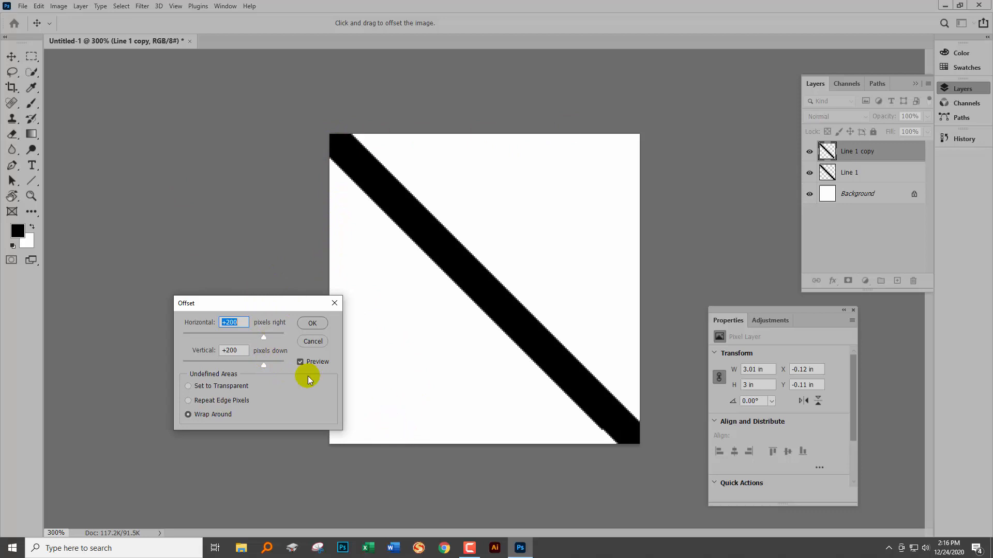
mouse_move(195, 321)
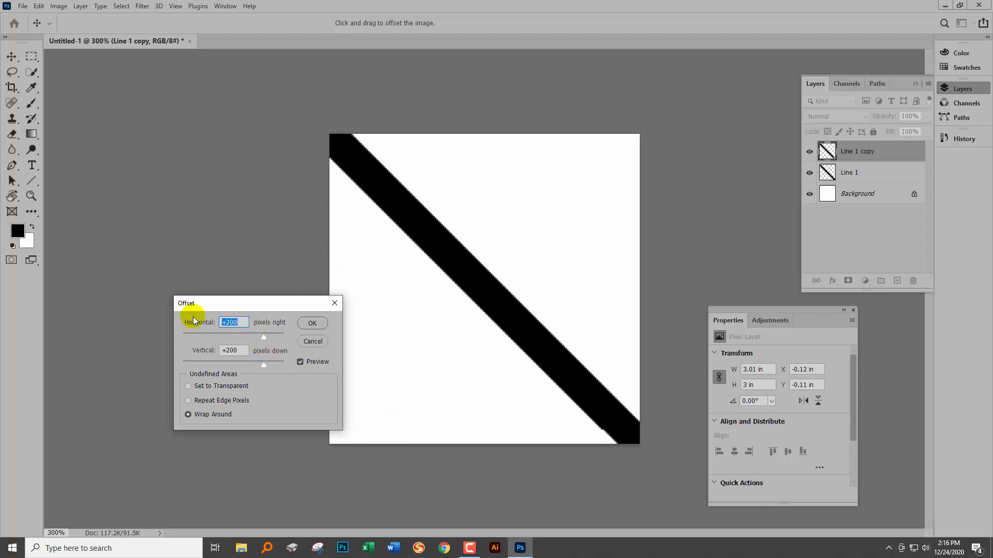
type("100")
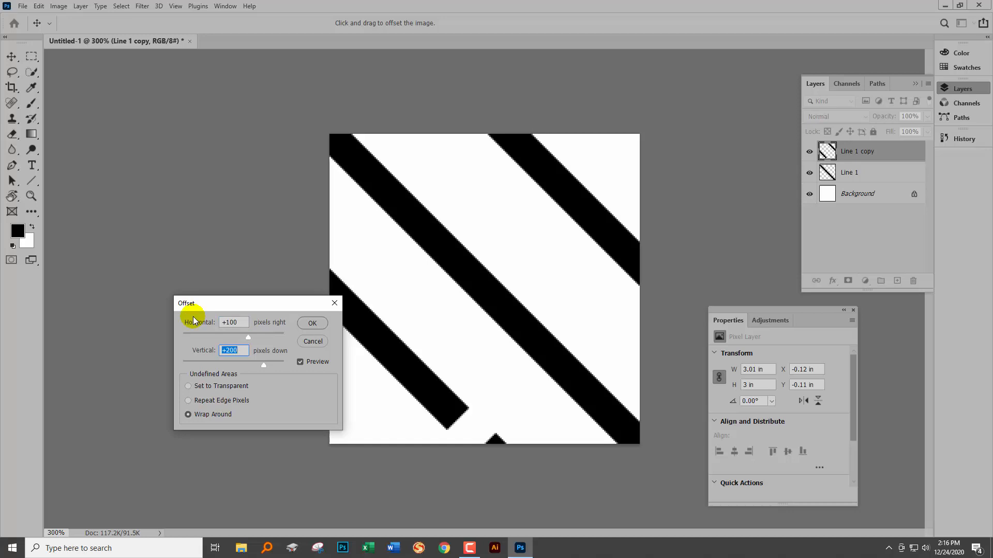
type("100")
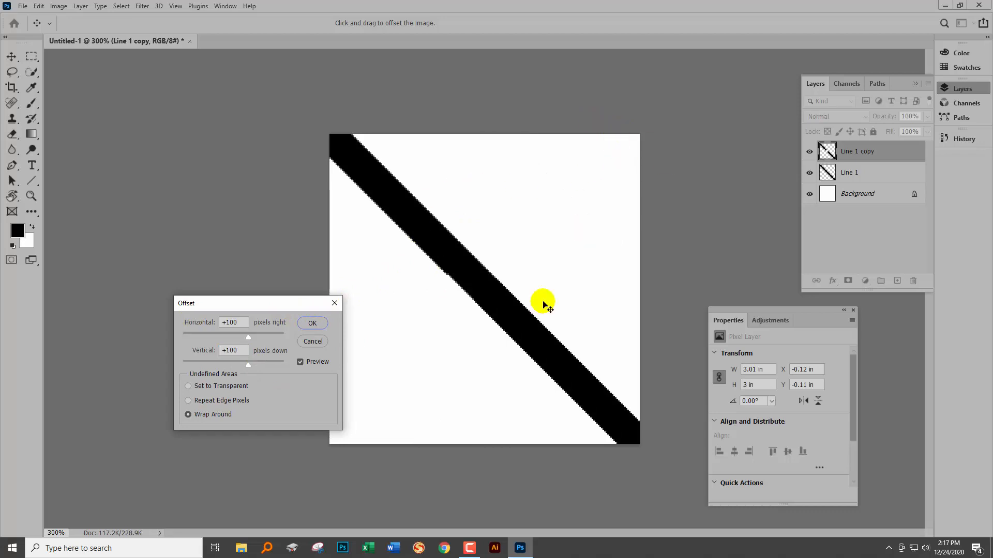
mouse_move(461, 337)
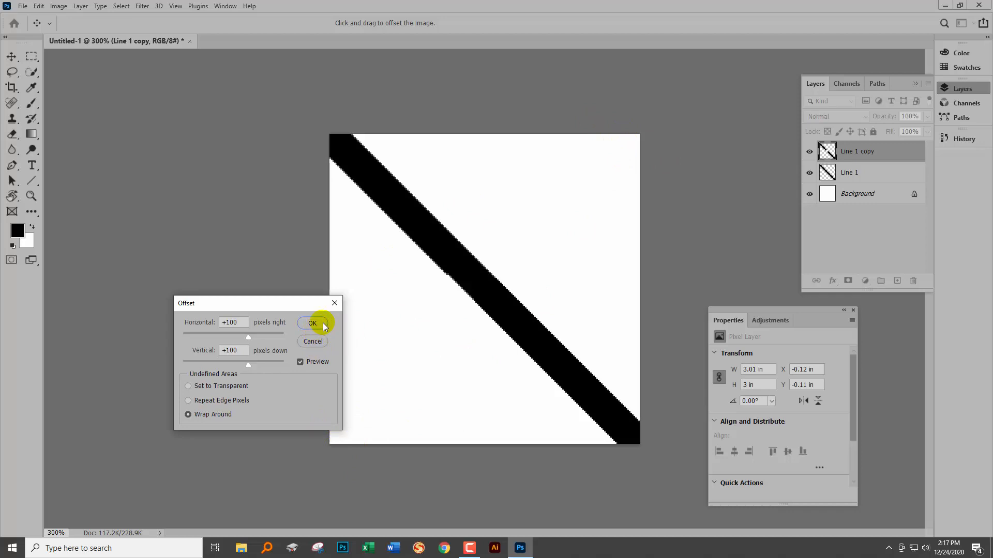
mouse_move(322, 345)
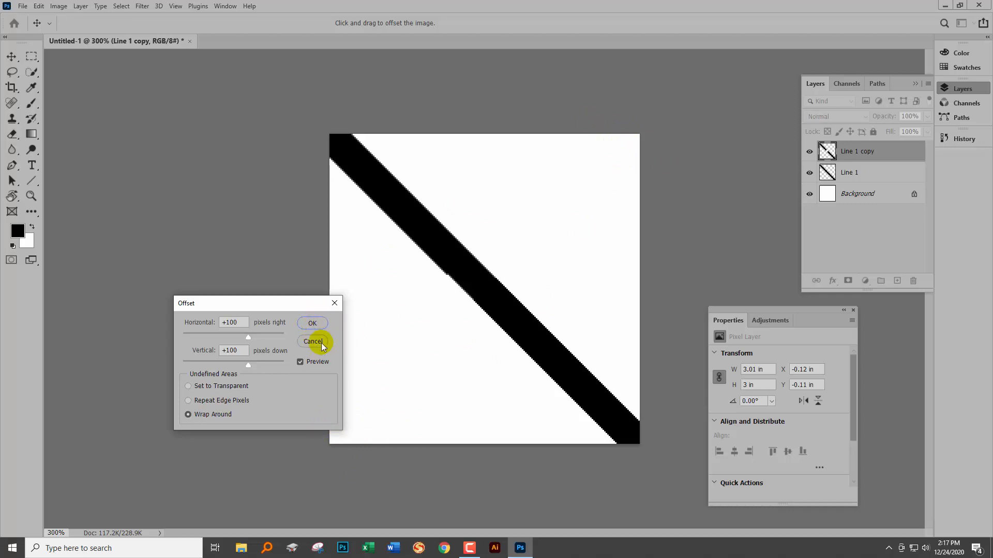
left_click(312, 341)
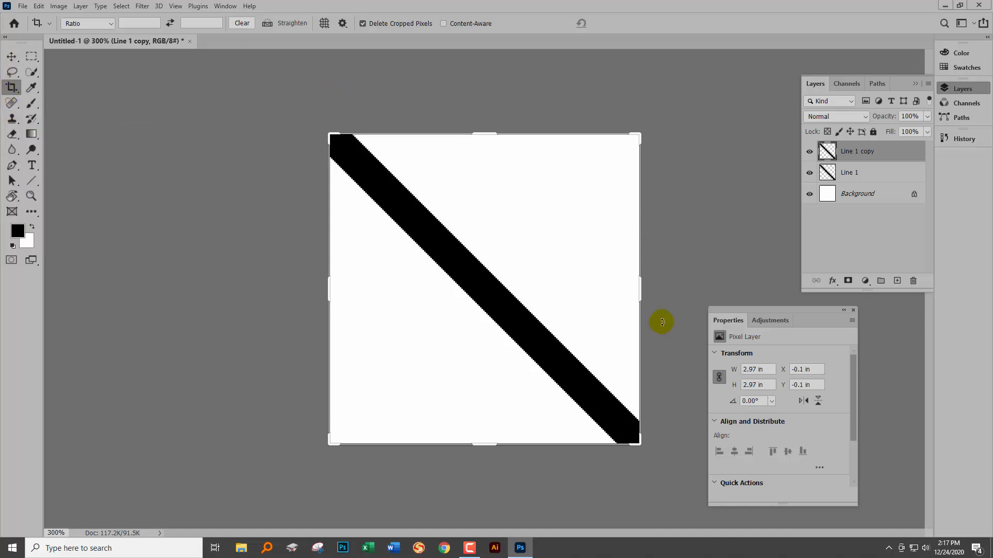
mouse_move(379, 325)
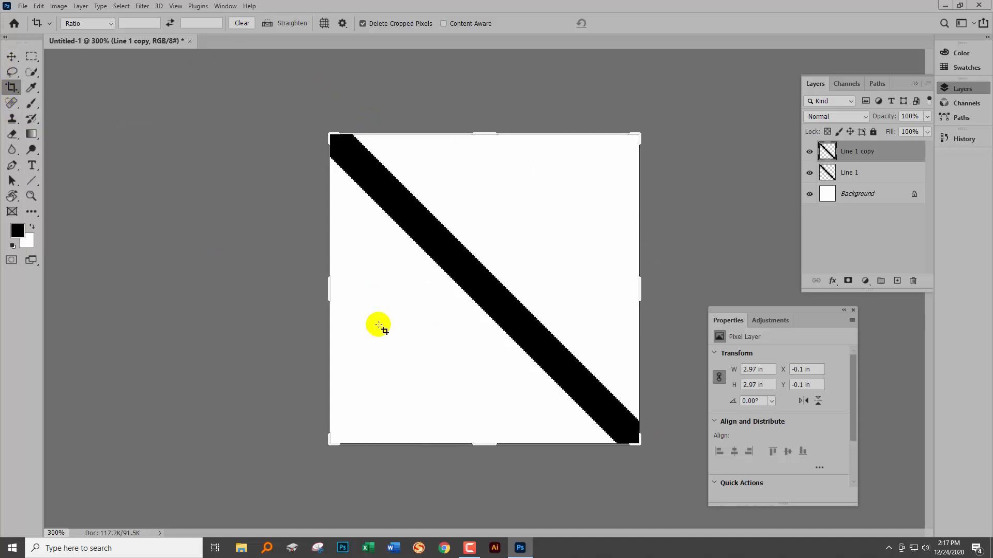
mouse_move(678, 387)
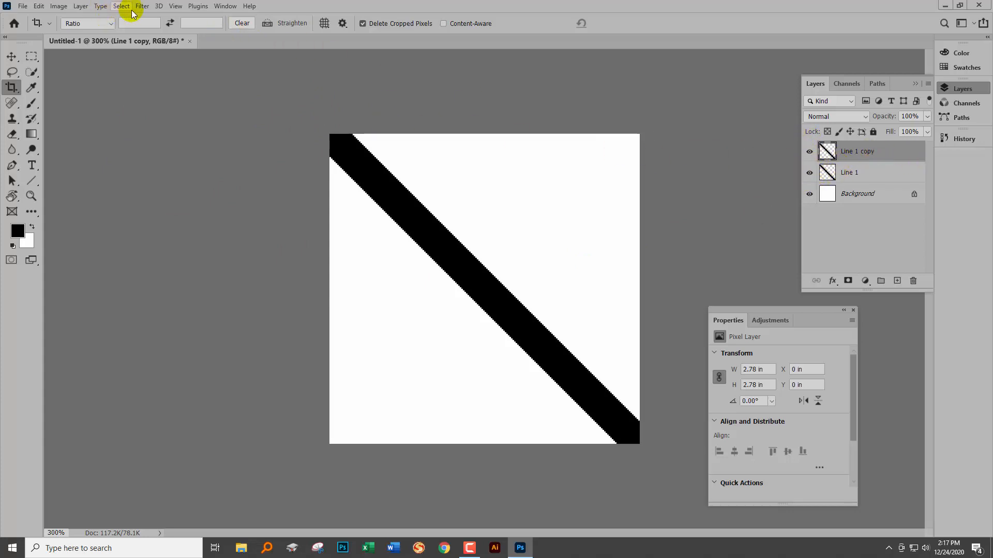
Apply an Offset filter of +100 horizontal and +100 vertical with Wrap Around.
left_click(142, 6)
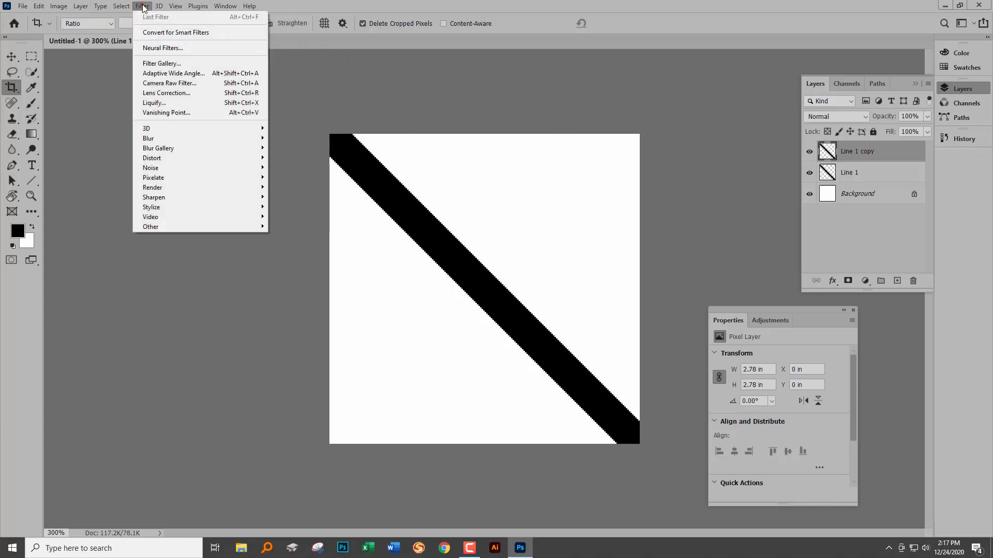
mouse_move(151, 227)
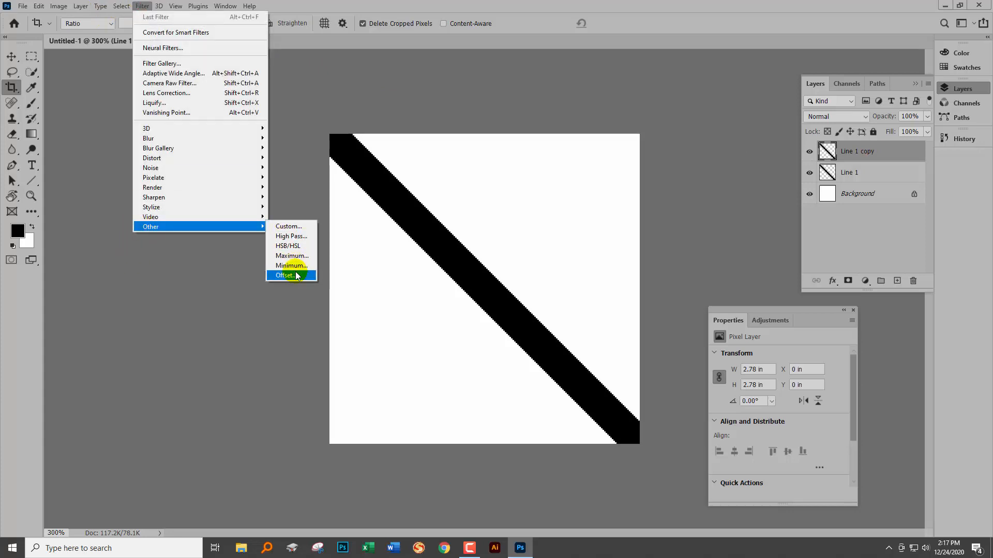
left_click(285, 275)
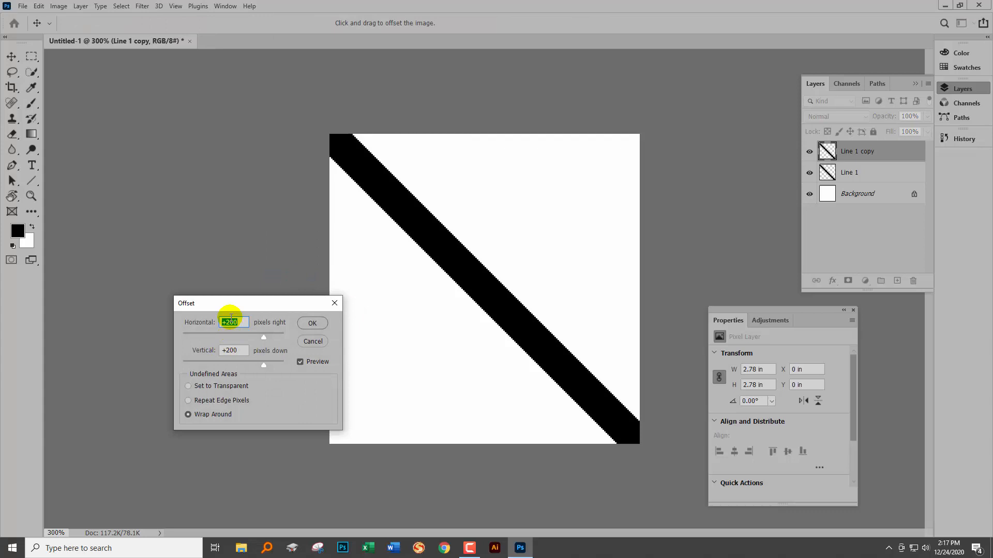
type("100")
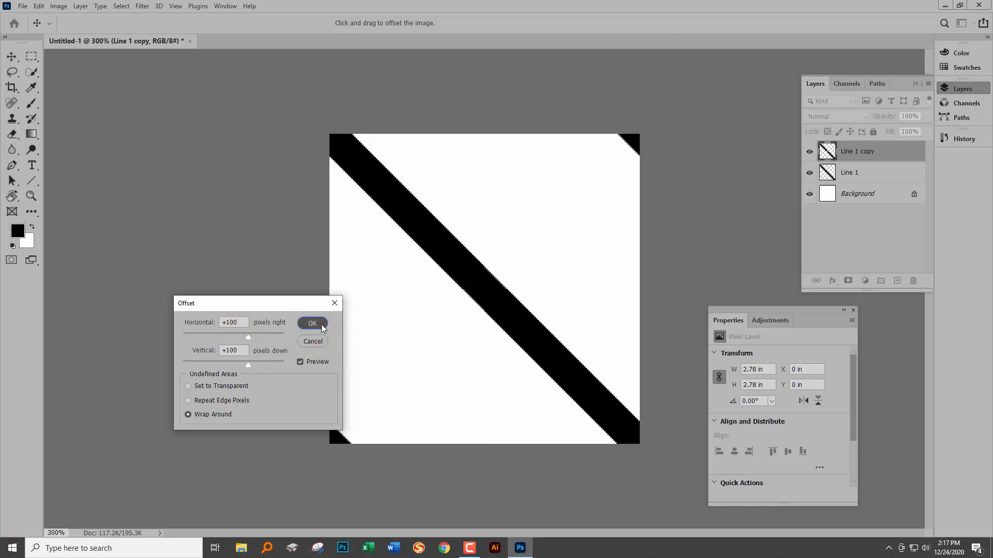
left_click(311, 323)
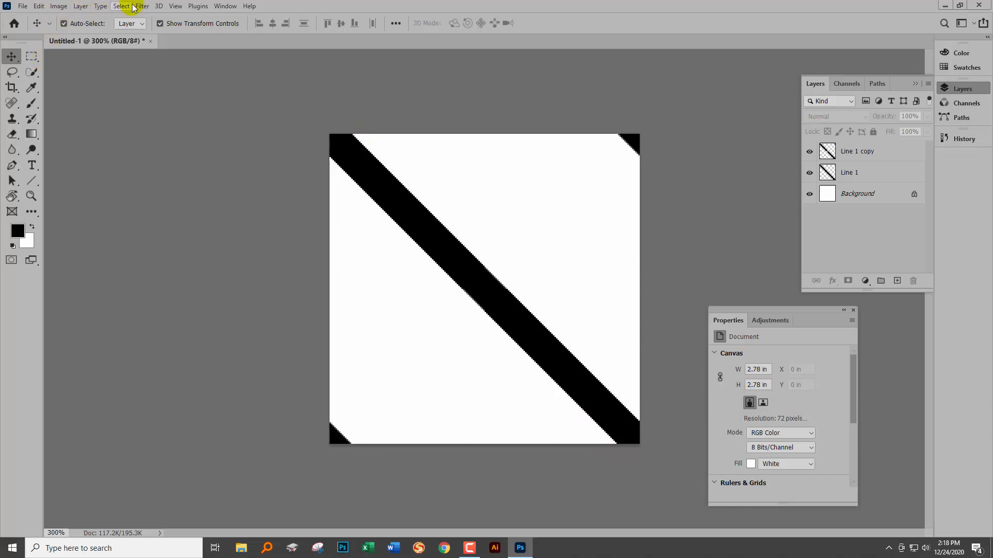
Select the whole canvas and define it as a pattern named 'diagon'.
left_click(121, 6)
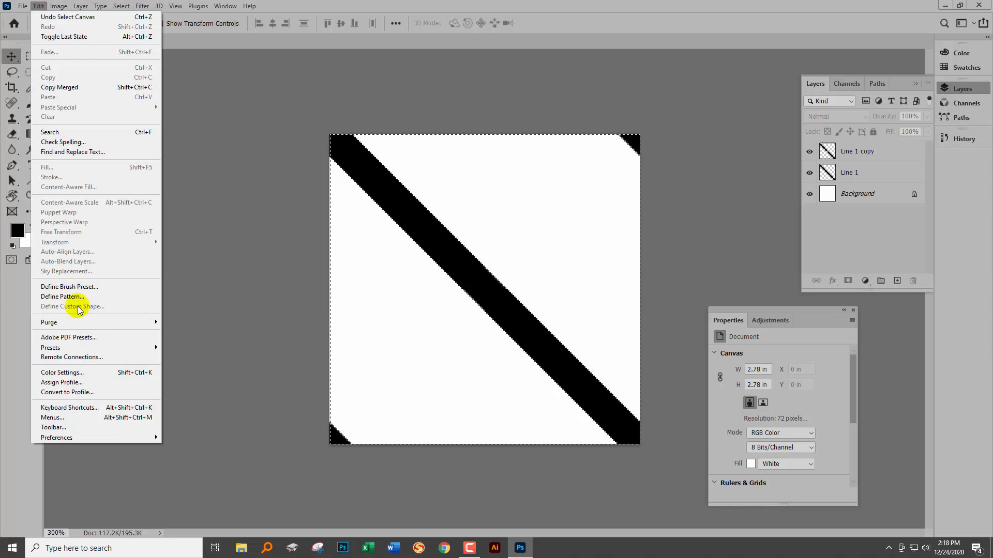
left_click(62, 297)
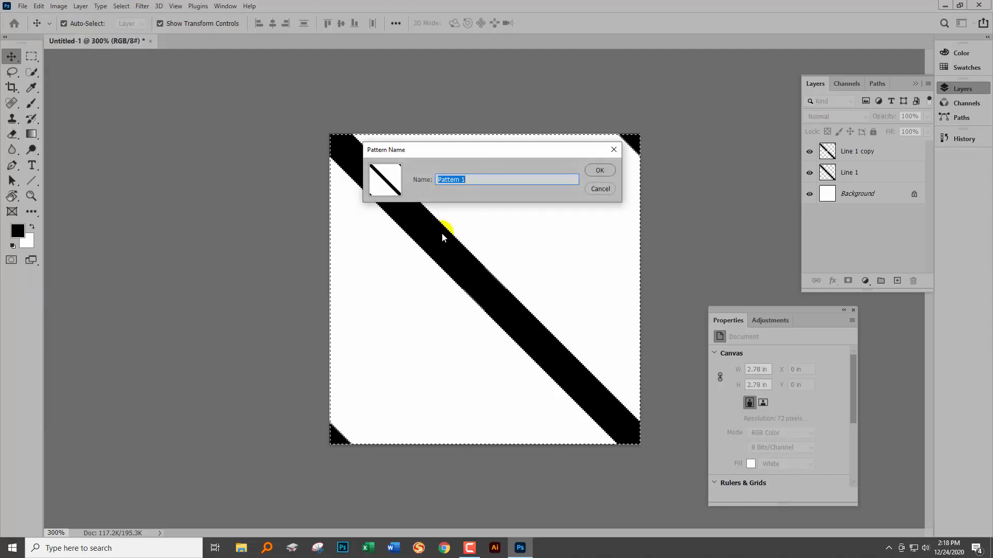
type("diagon")
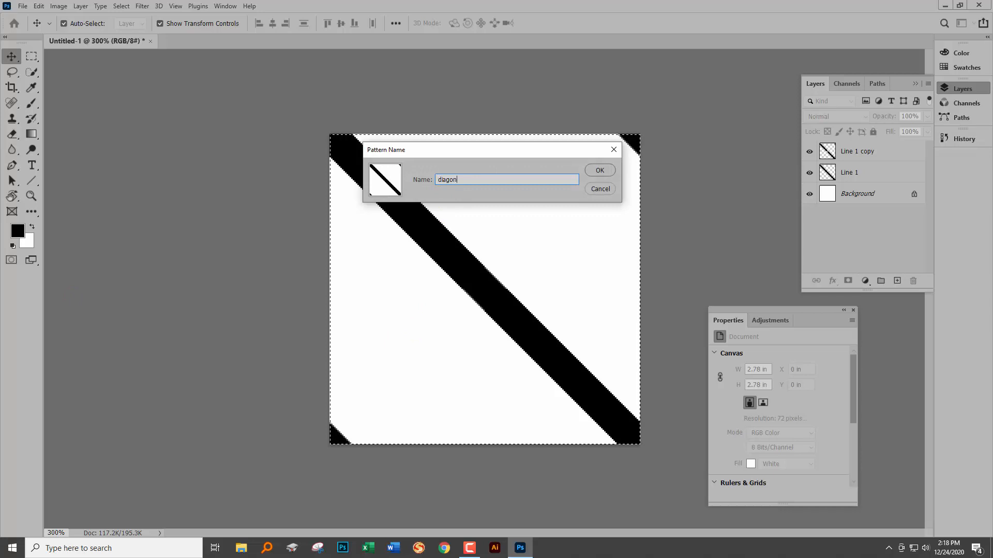
left_click(599, 171)
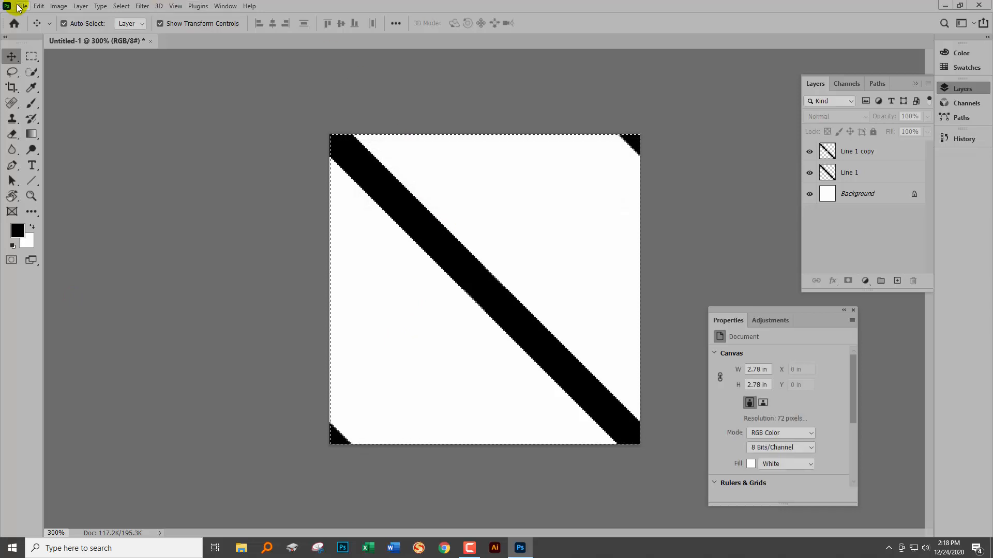
Create a new white 3600 × 3600 px document at 300 ppi.
left_click(22, 6)
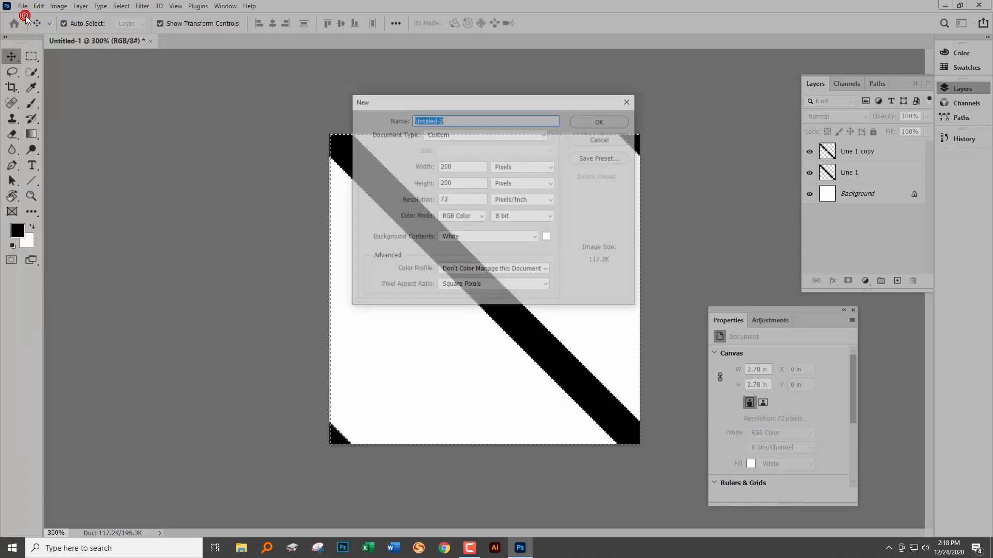
left_click(460, 166)
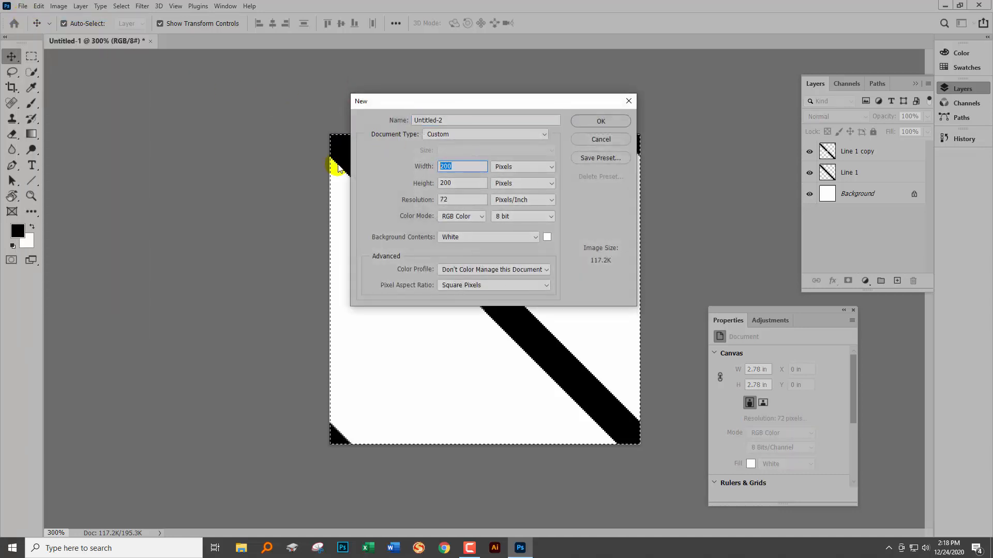
type("3600")
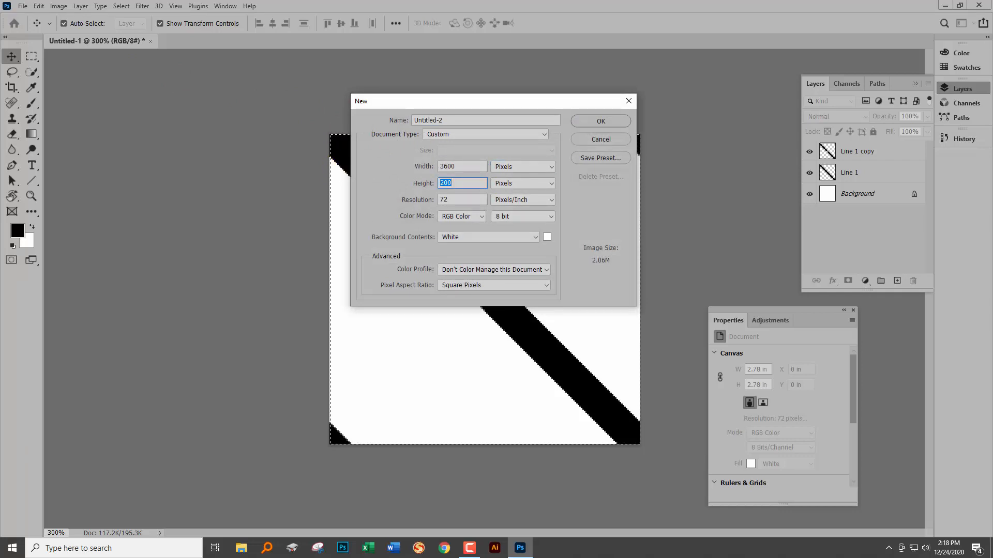
type("3600")
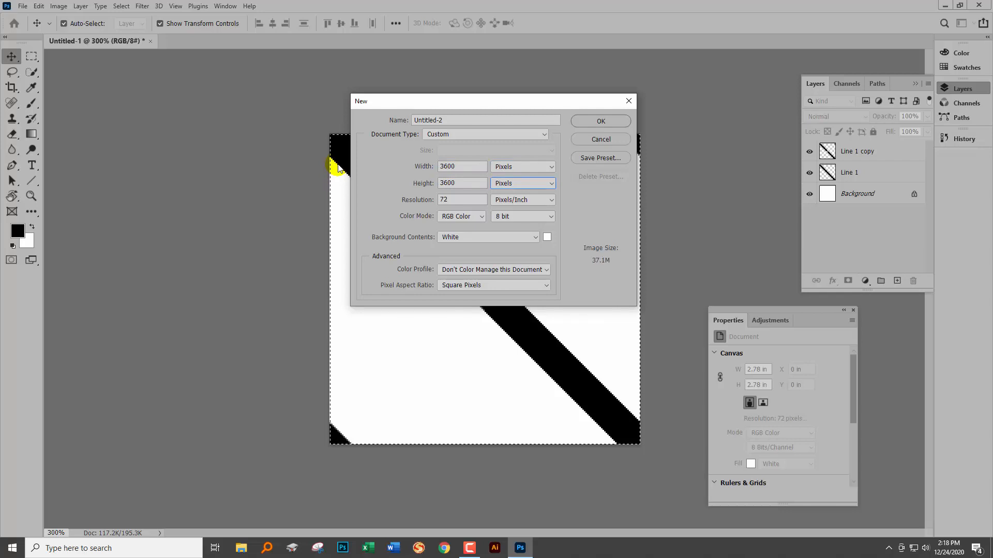
type("300")
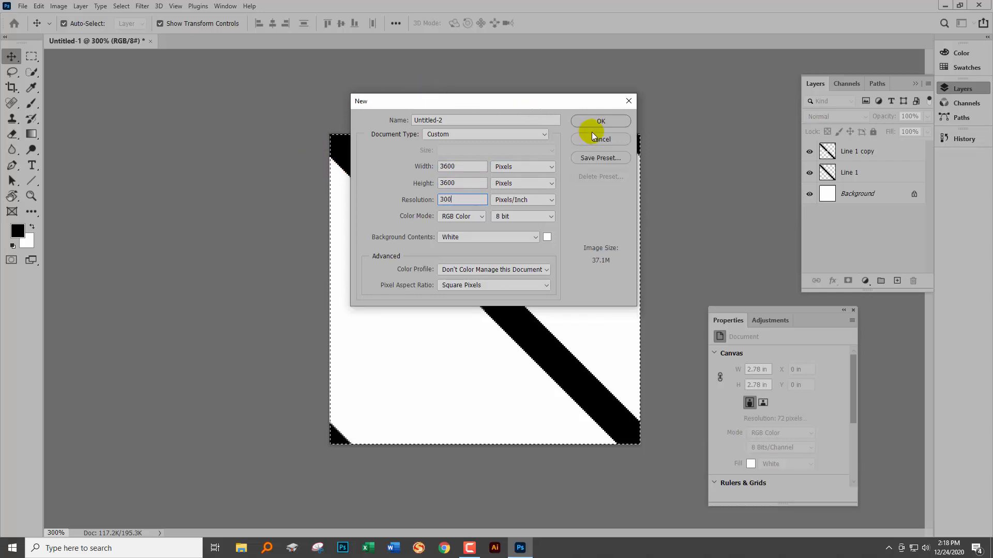
left_click(600, 121)
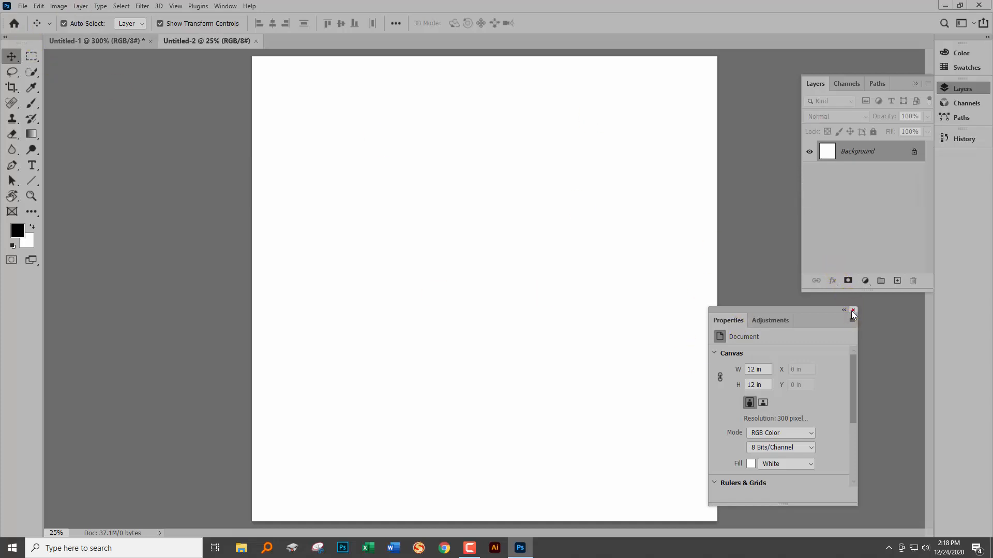
Create a Pattern Fill 1 layer above Background via Layer > New Fill Layer > Pattern.
left_click(852, 310)
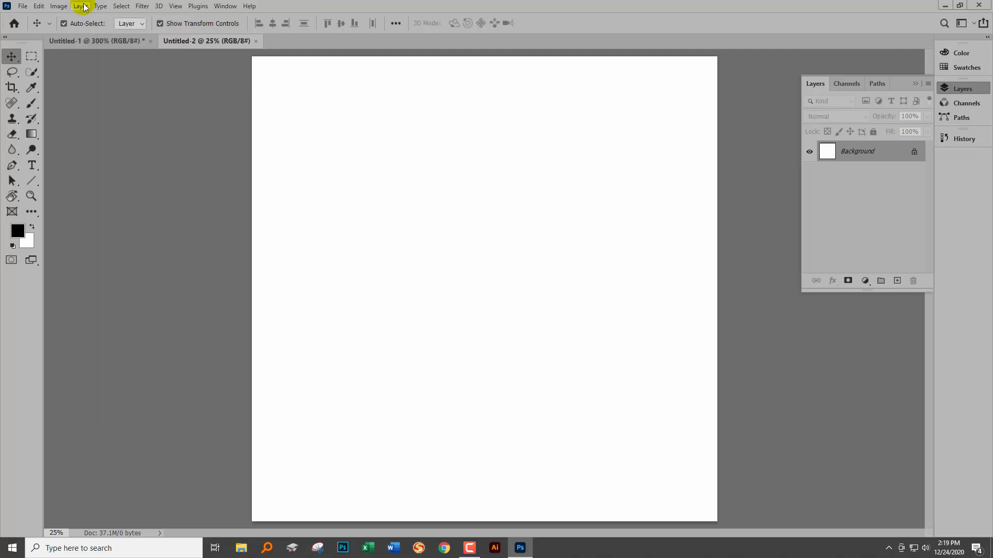
left_click(81, 6)
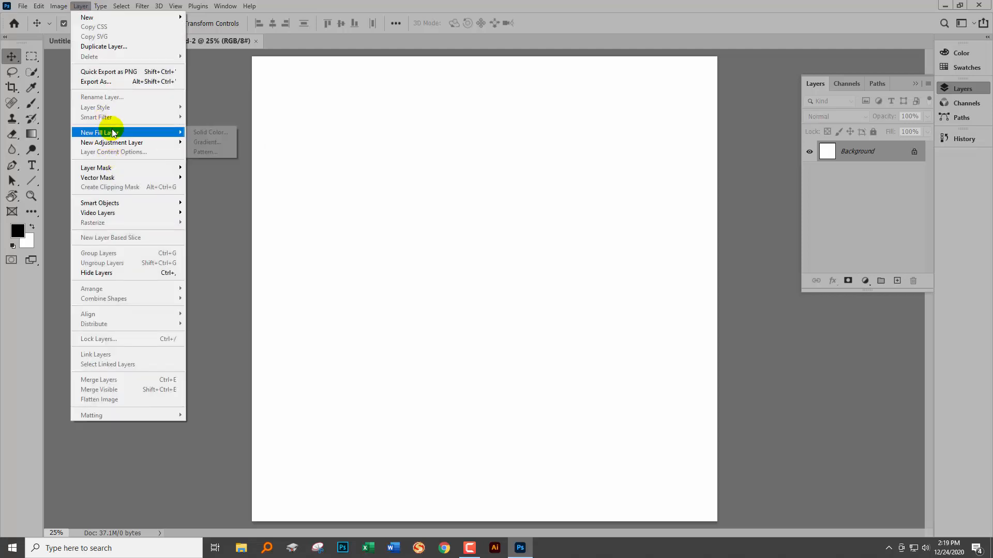
left_click(206, 152)
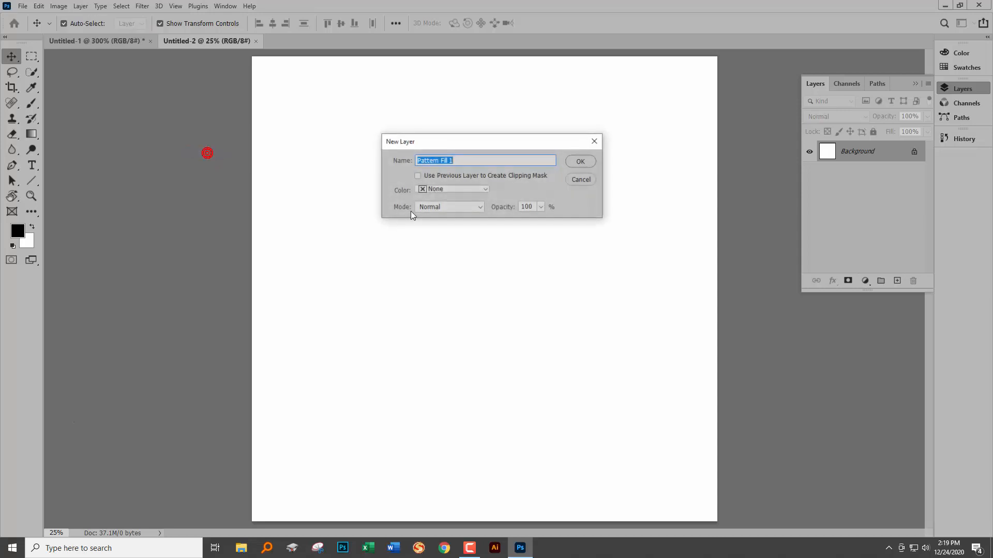
left_click(578, 161)
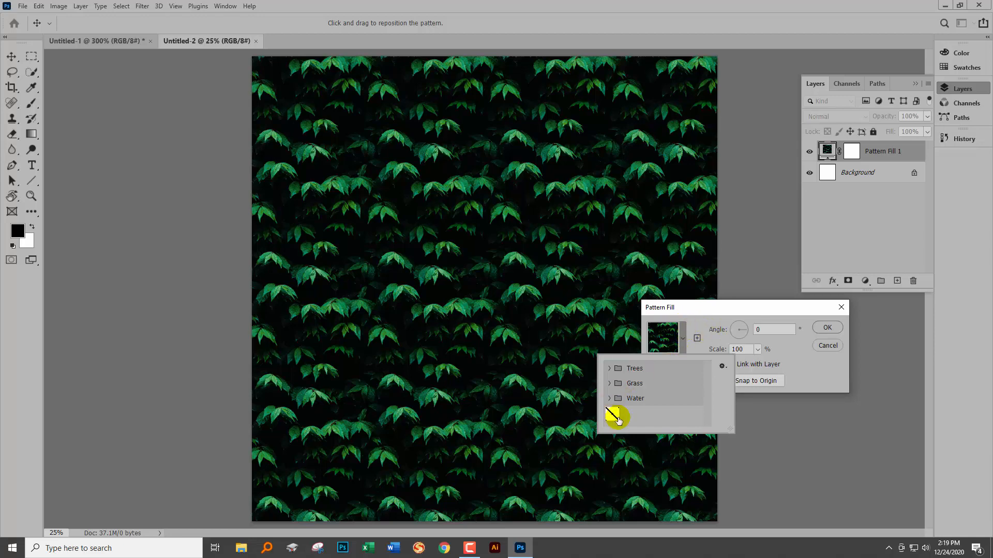
Apply the saved diagonal-line tile at 111% scale as the Pattern Fill 1 layer.
left_click(612, 418)
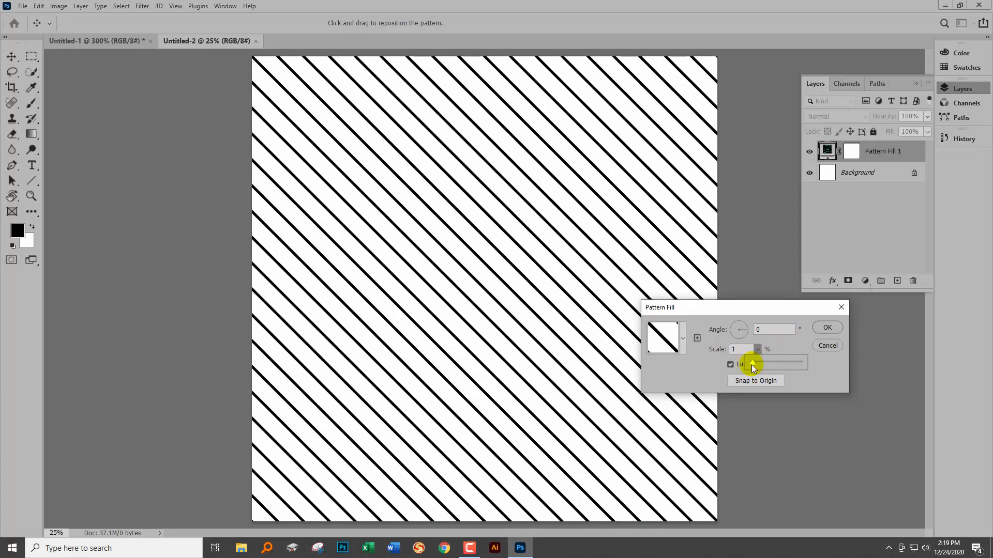
left_click_drag(737, 362, 757, 362)
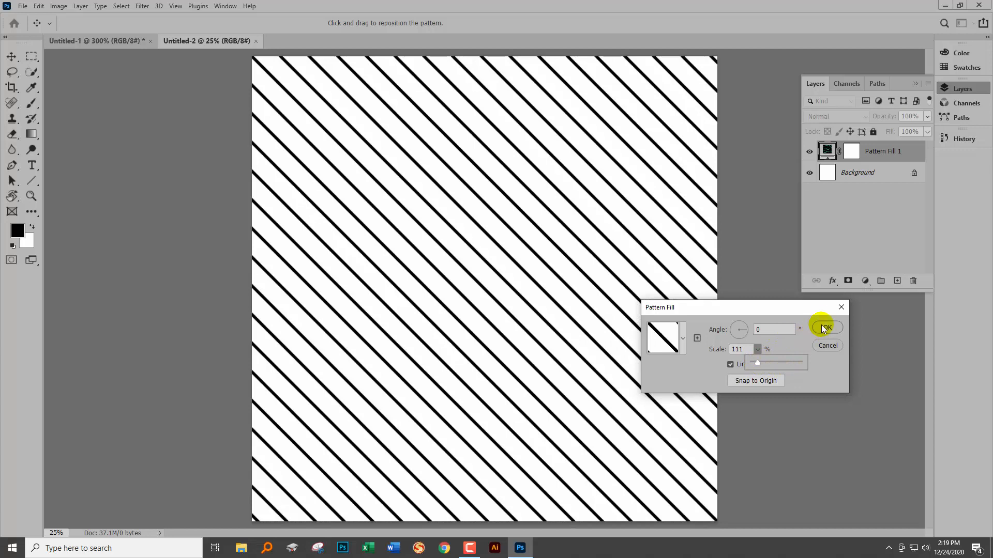
left_click(826, 328)
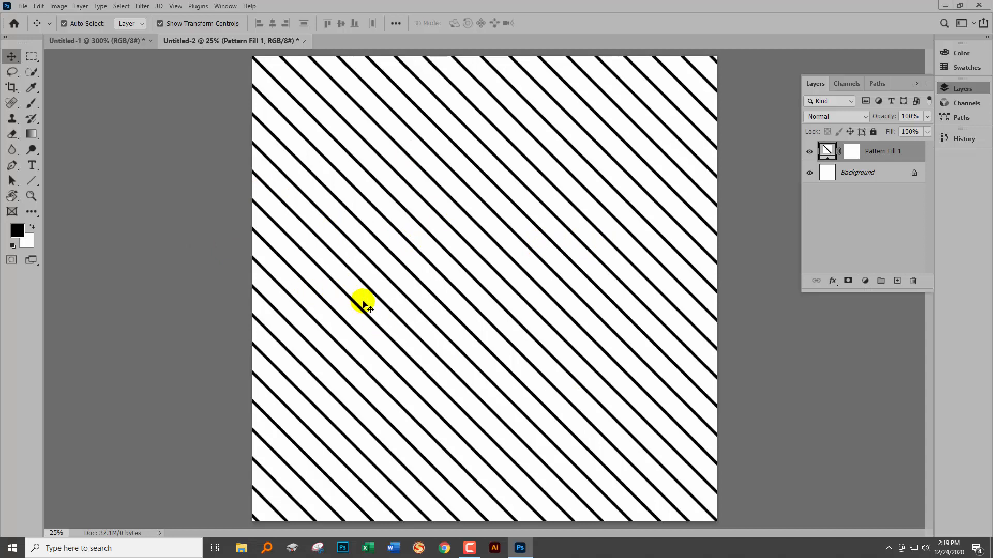
mouse_move(52, 49)
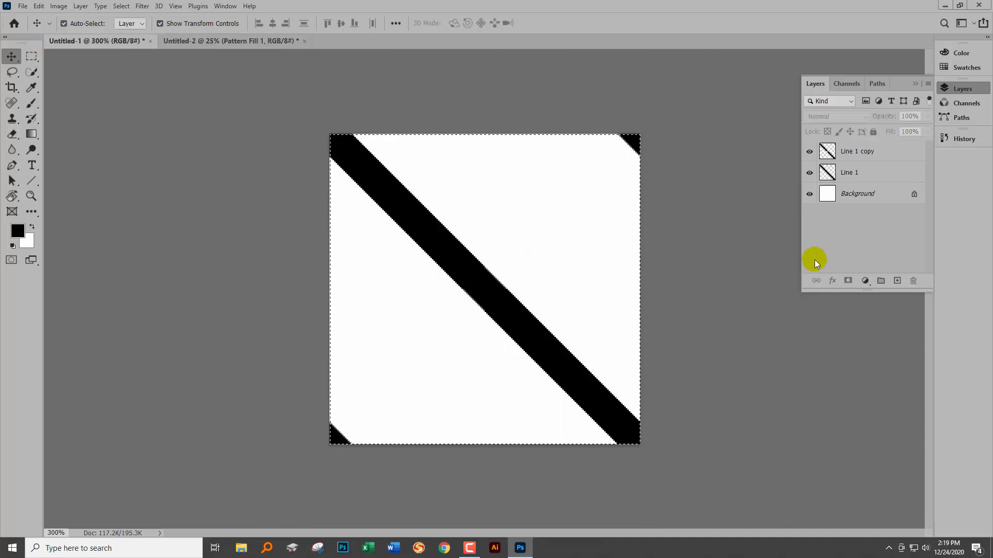
left_click(849, 173)
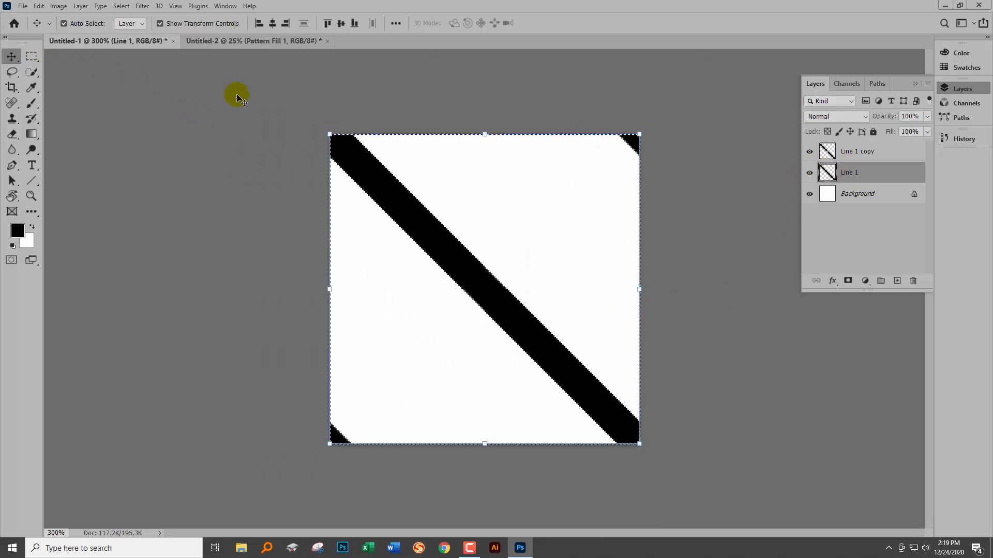
left_click(31, 180)
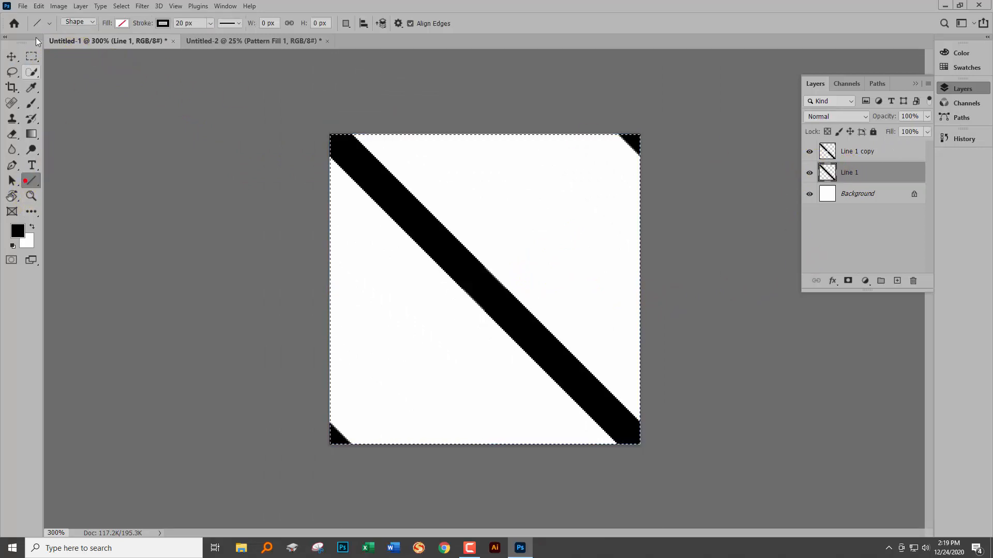
left_click(79, 22)
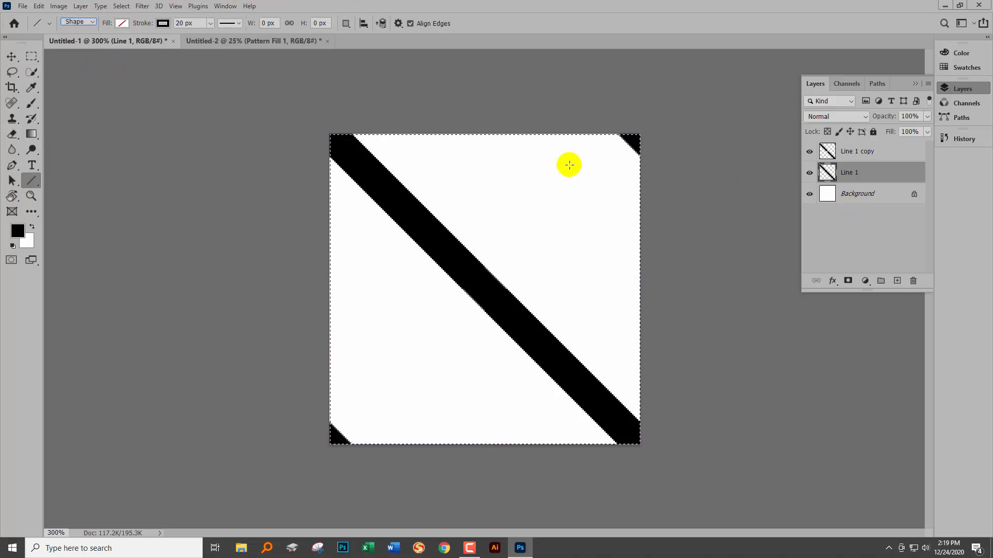
mouse_move(480, 286)
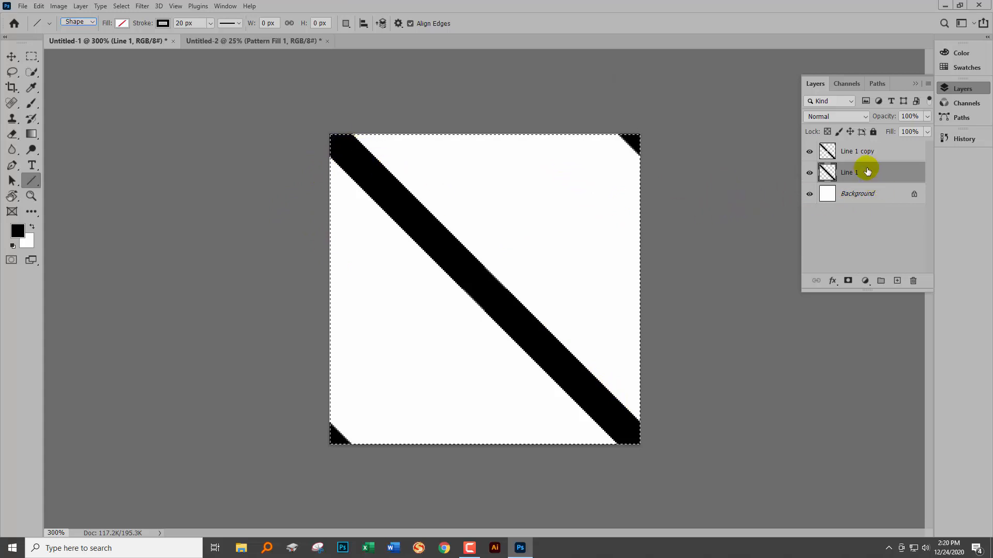
right_click(855, 171)
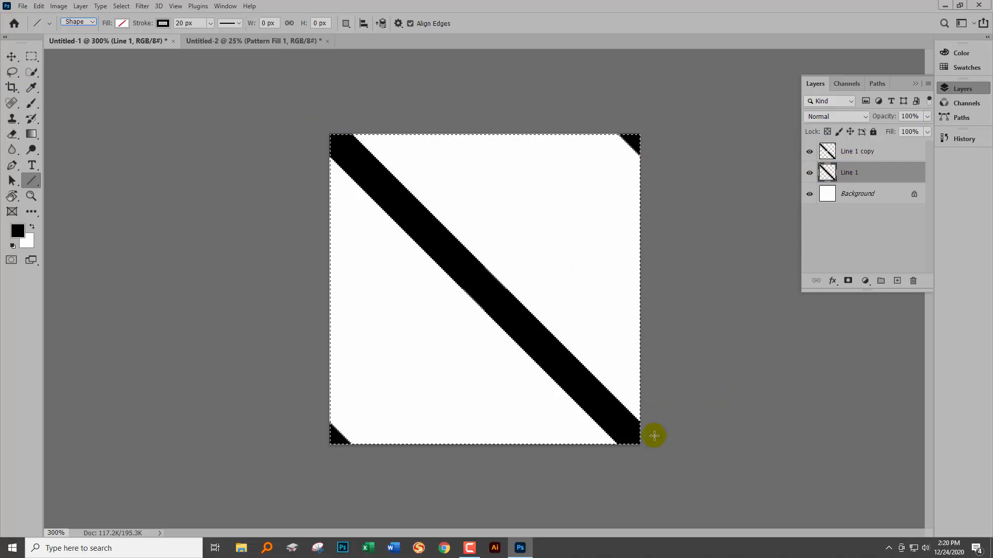
mouse_move(315, 151)
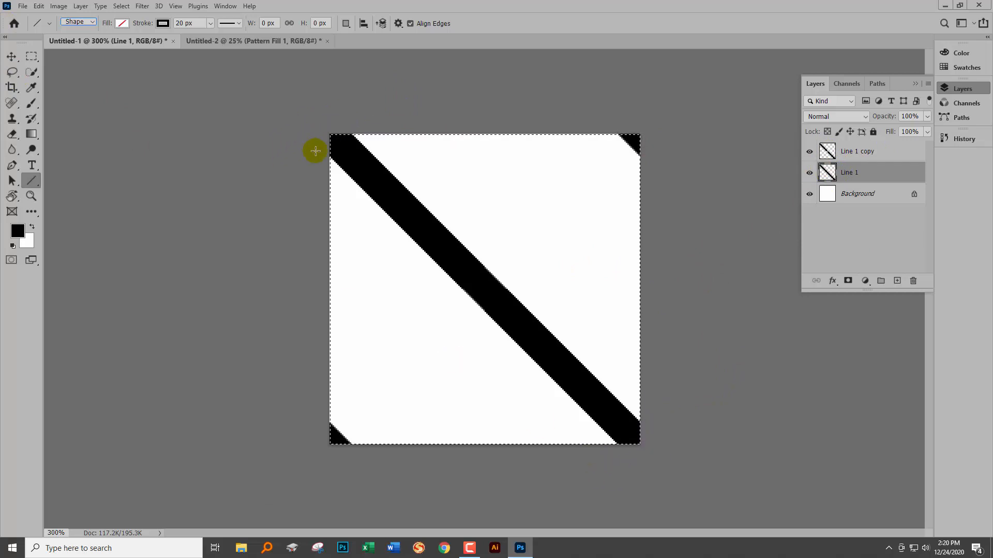
mouse_move(326, 142)
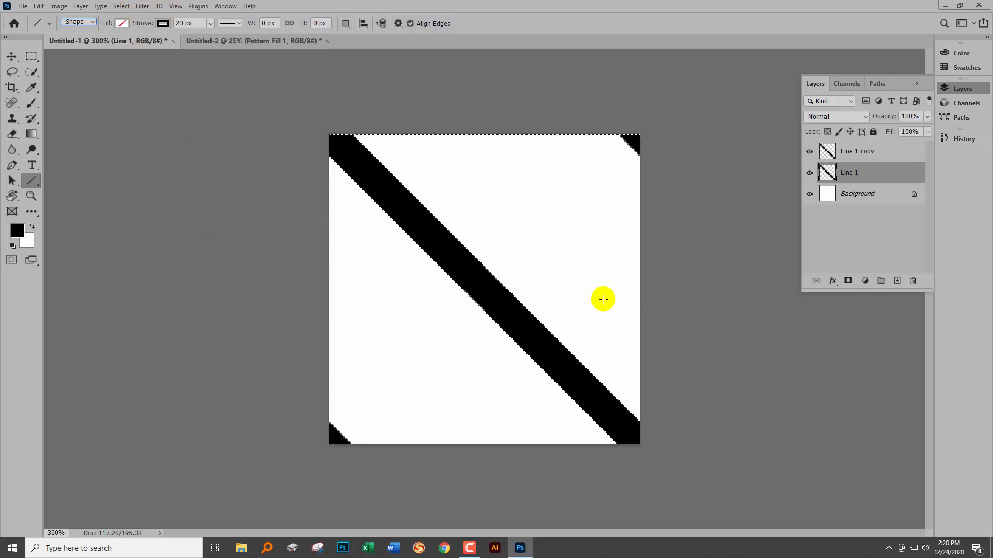
mouse_move(614, 116)
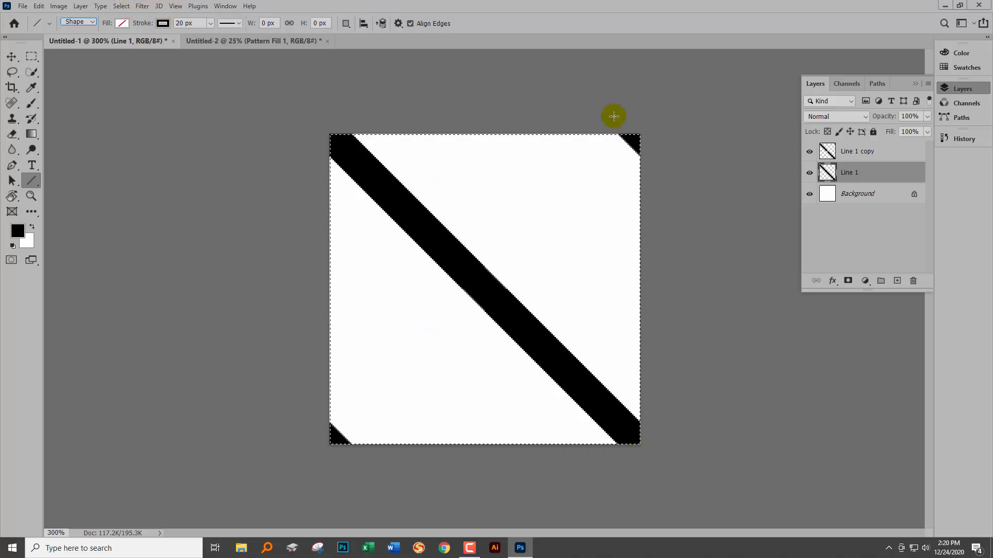
mouse_move(602, 289)
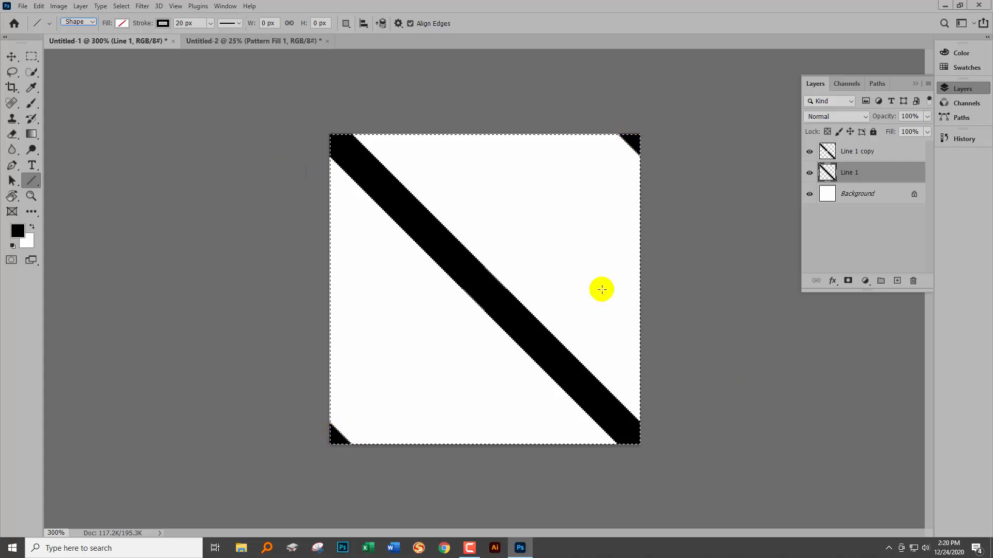
mouse_move(751, 307)
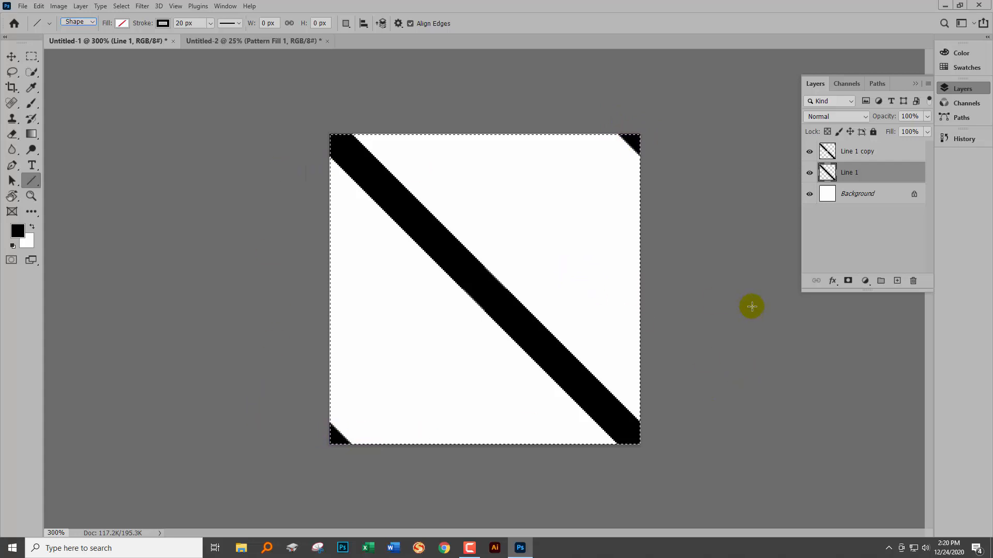
mouse_move(751, 303)
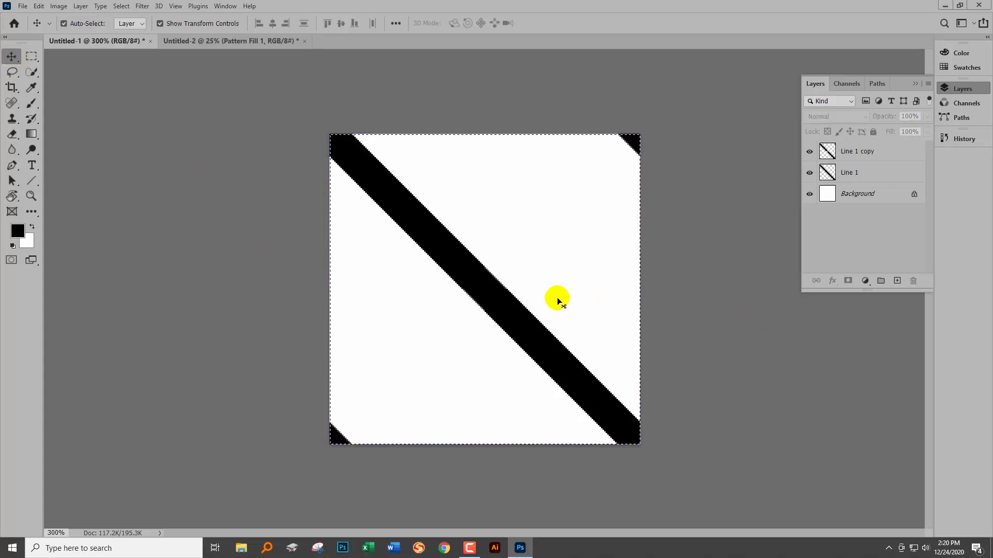
mouse_move(690, 318)
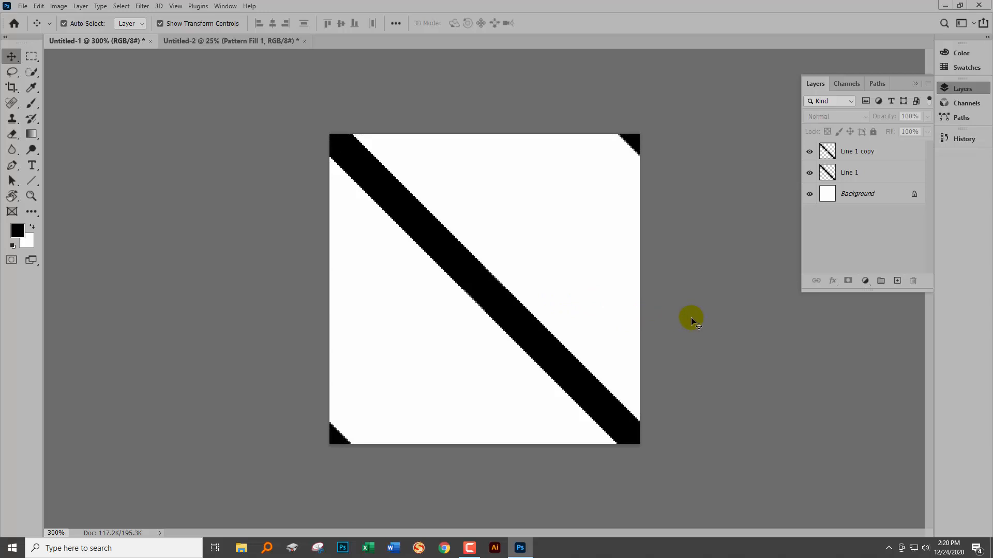